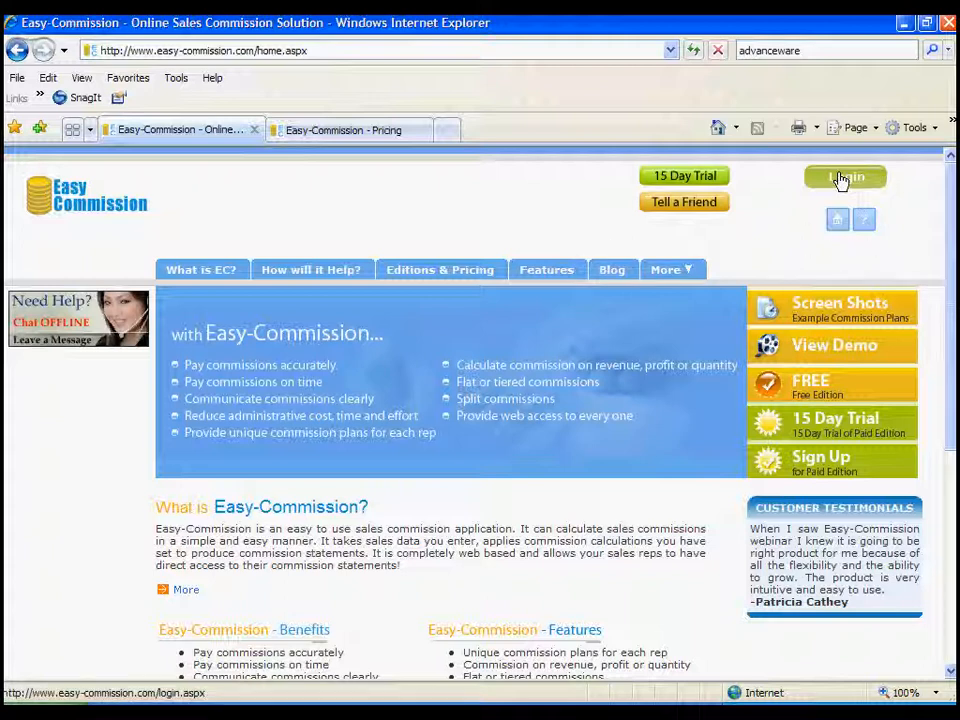
- Sign in with the sample mortgage user id chosen from autocomplete and its password
{"action": "left_click", "coordinate": [844, 176]}
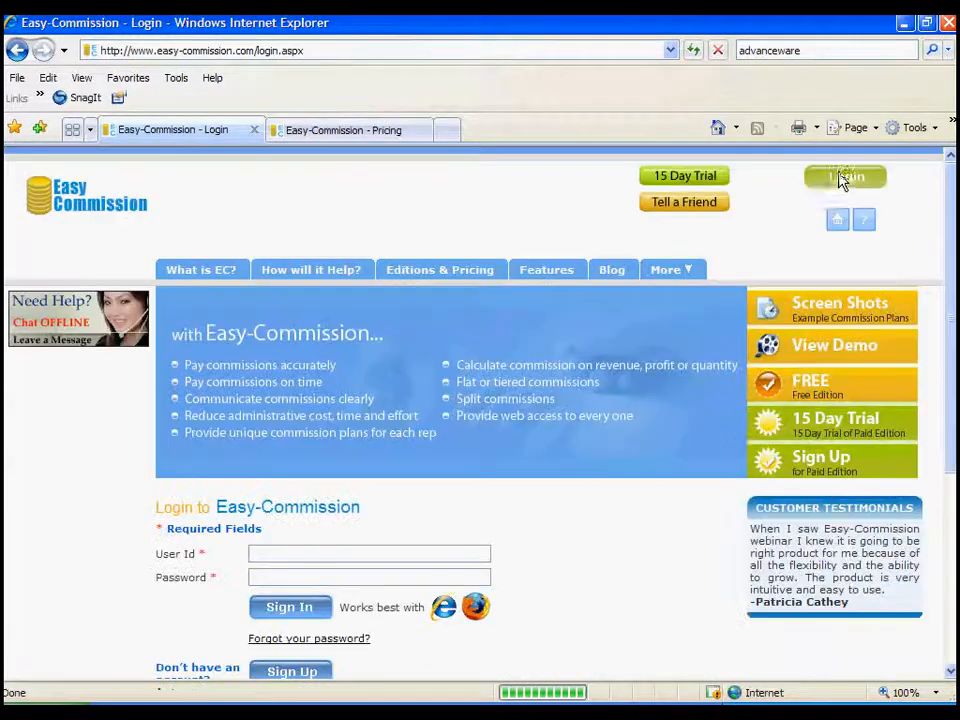
{"action": "mouse_move", "coordinate": [350, 548]}
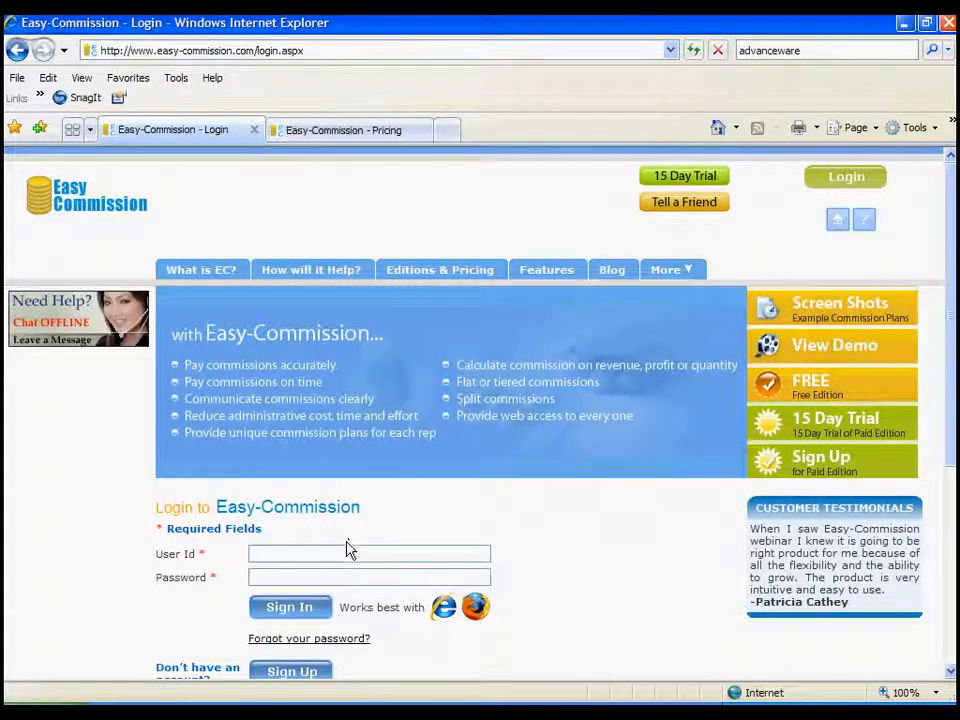
{"action": "type", "text": "sa"}
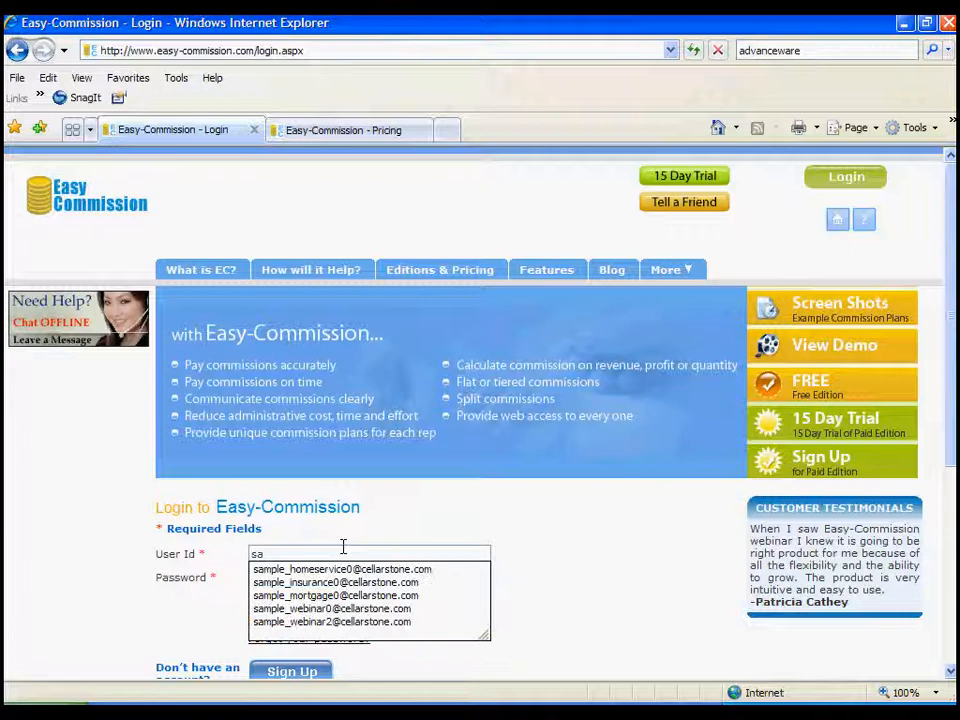
{"action": "mouse_move", "coordinate": [332, 596]}
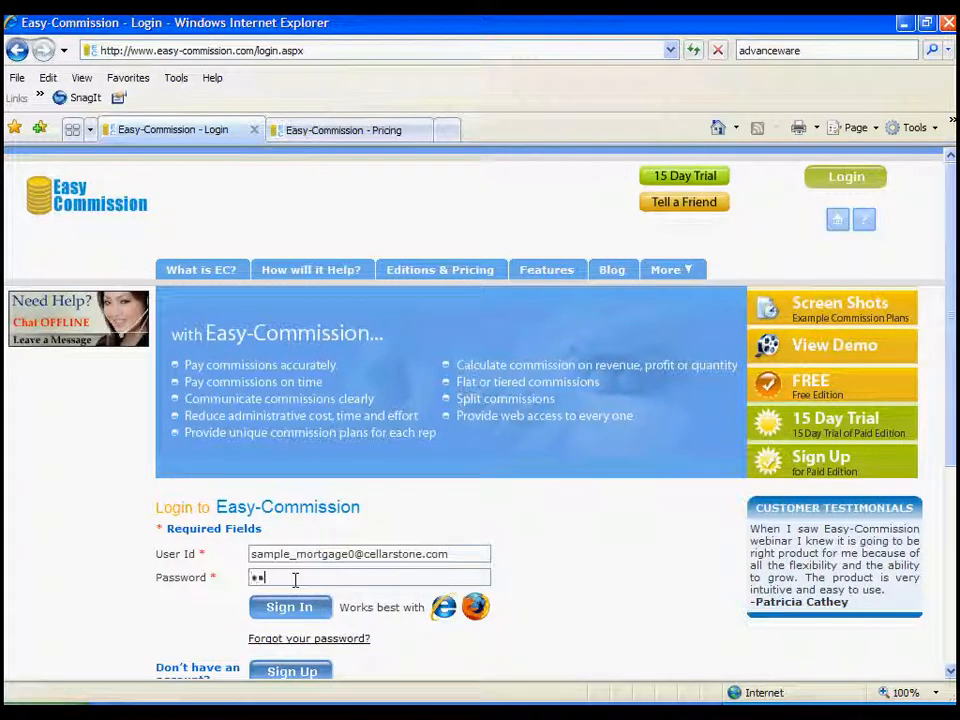
{"action": "type", "text": "••"}
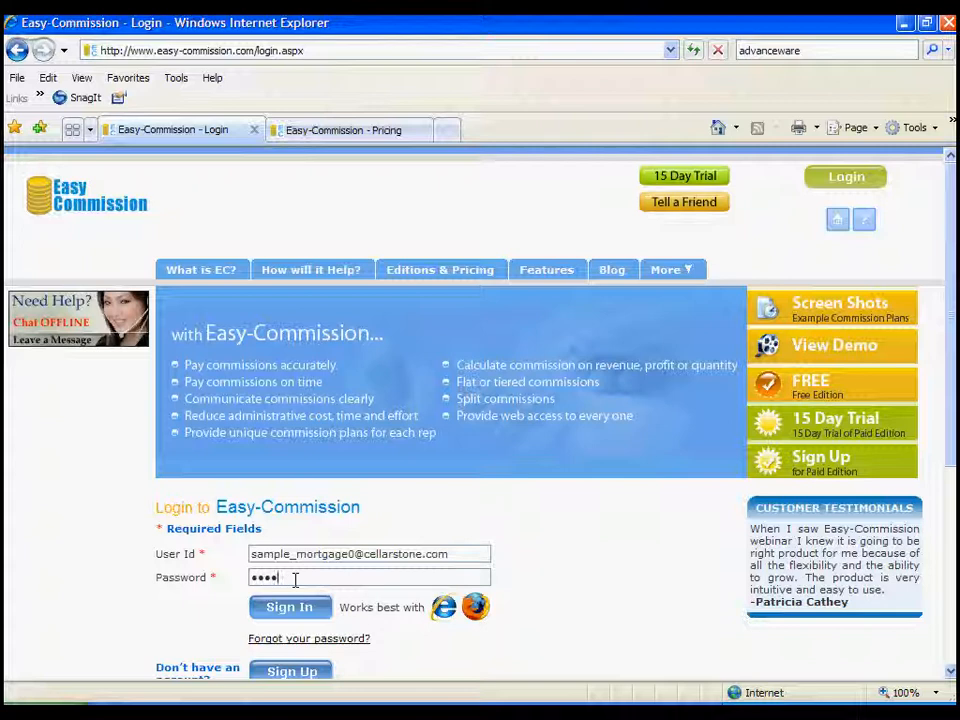
{"action": "left_click", "coordinate": [288, 608]}
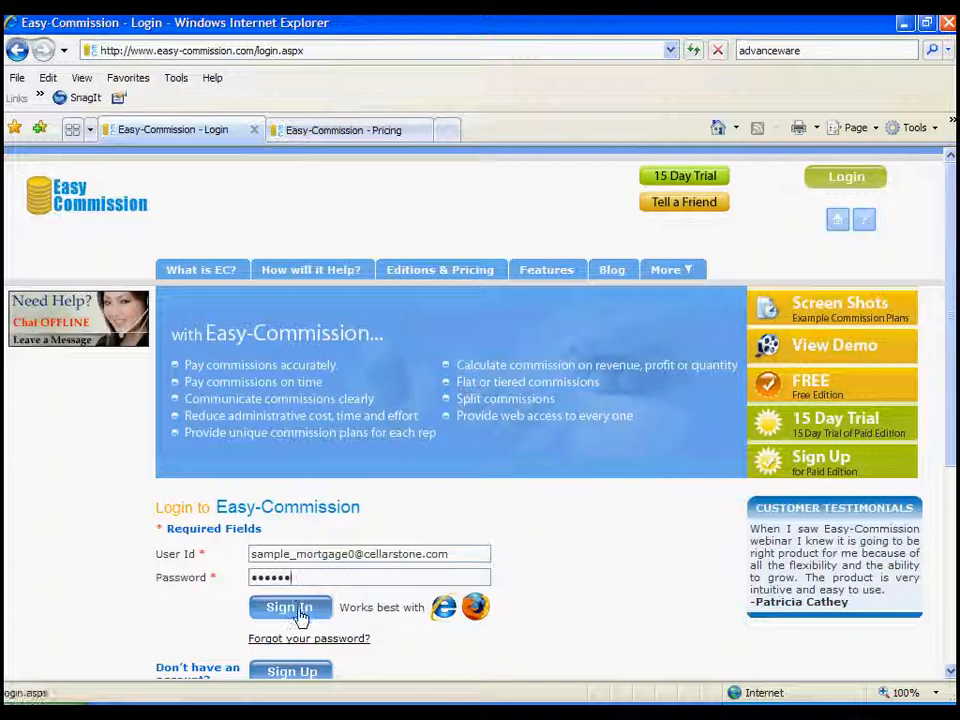
{"action": "left_click", "coordinate": [288, 608]}
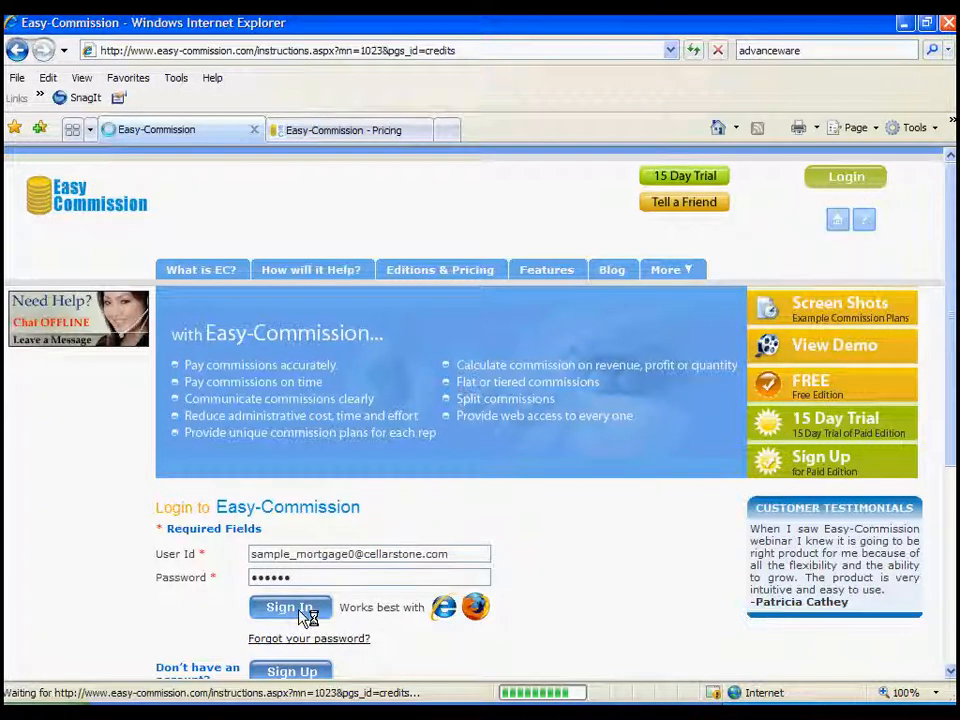
- Complete sign-in so the setup and processing overview dashboard loads
{"action": "left_click", "coordinate": [290, 608]}
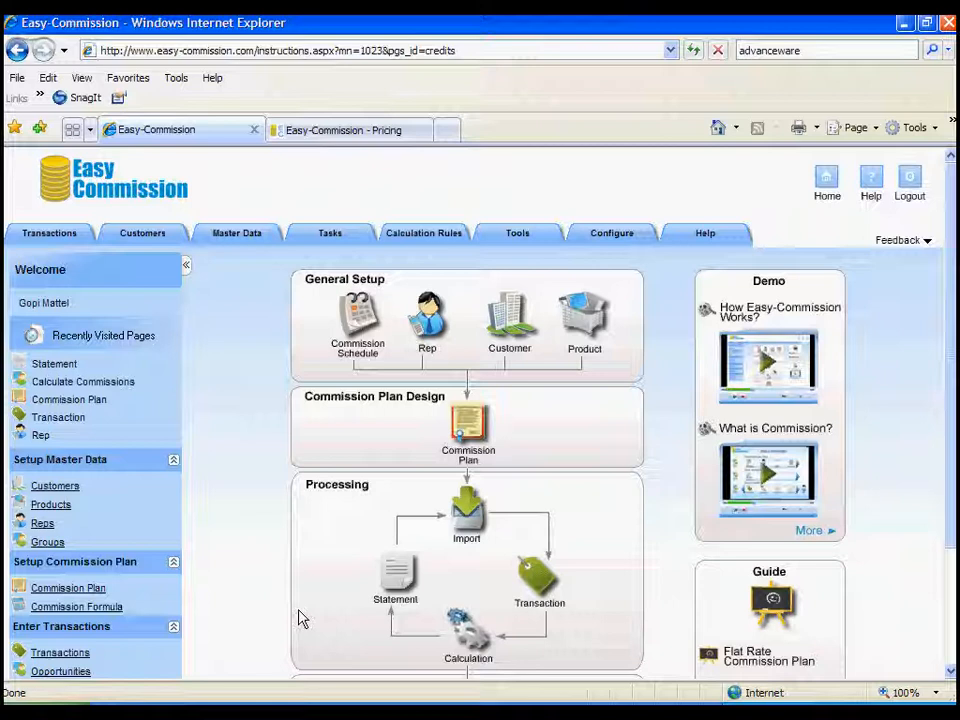
{"action": "mouse_move", "coordinate": [578, 524]}
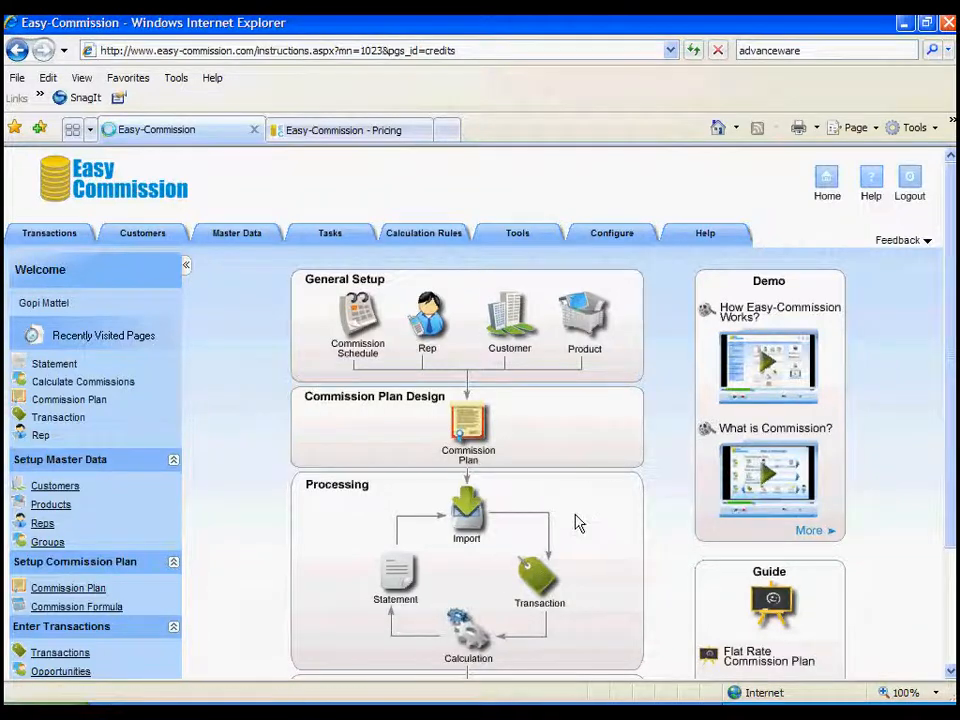
{"action": "mouse_move", "coordinate": [504, 418]}
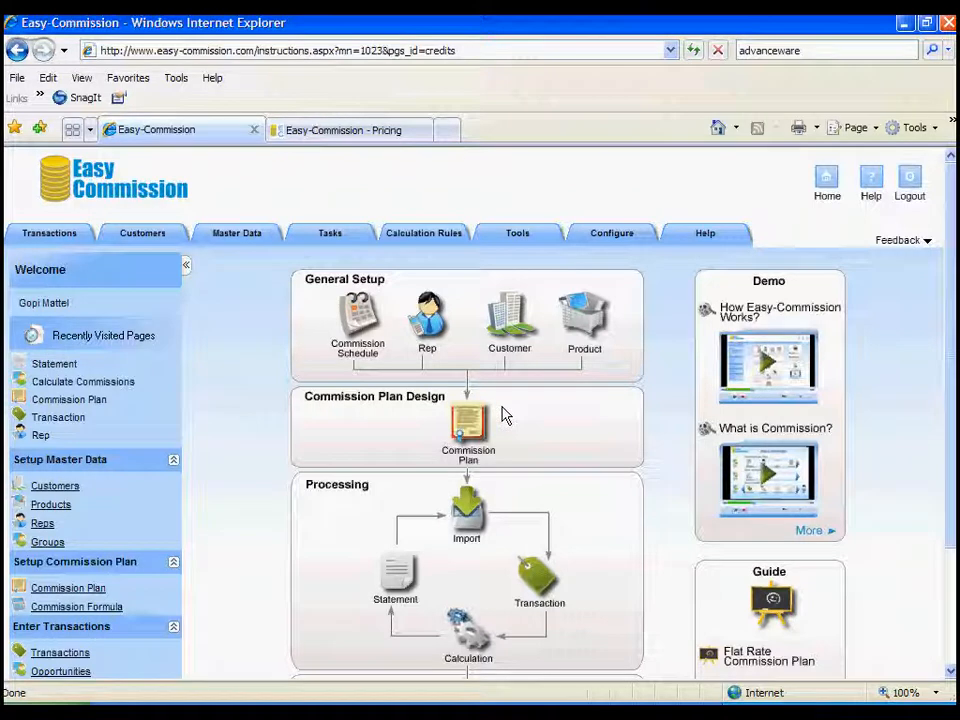
{"action": "mouse_move", "coordinate": [450, 380]}
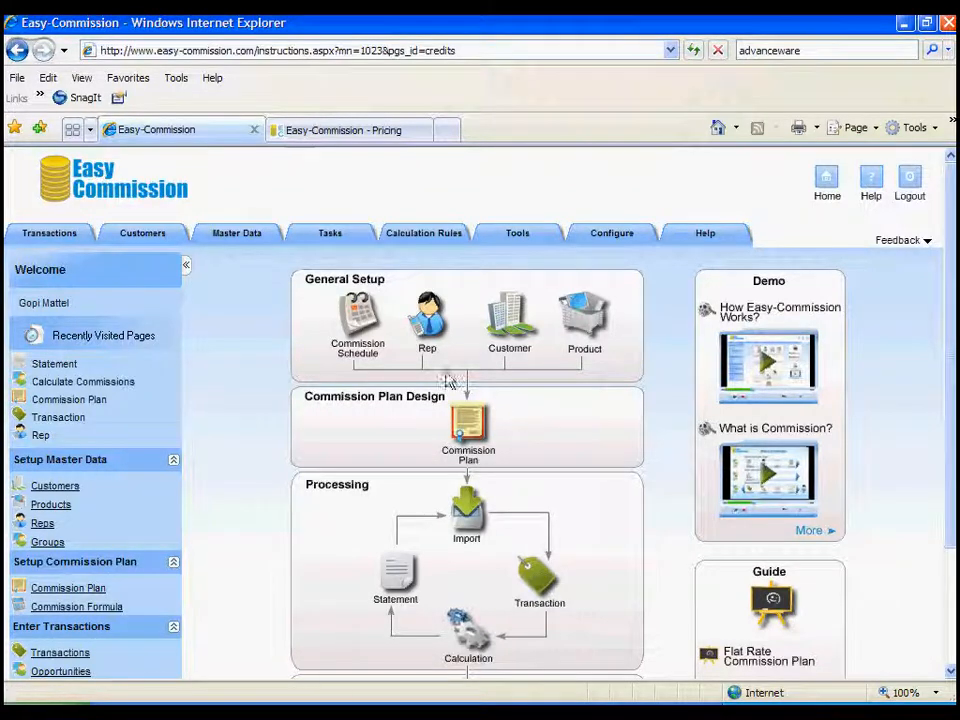
{"action": "mouse_move", "coordinate": [356, 316]}
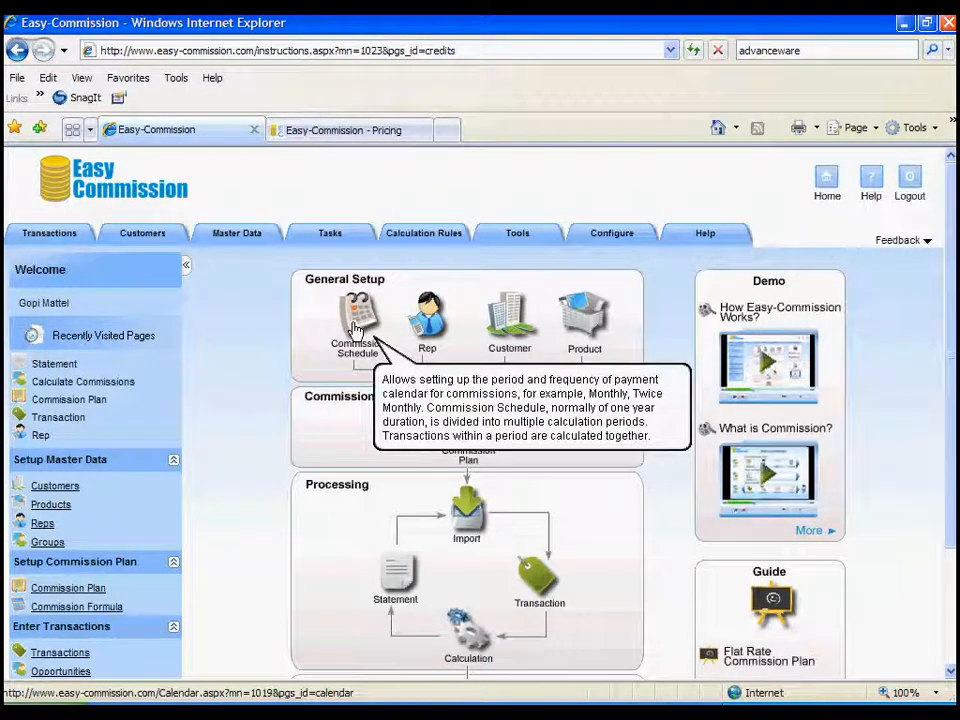
{"action": "left_click", "coordinate": [356, 316]}
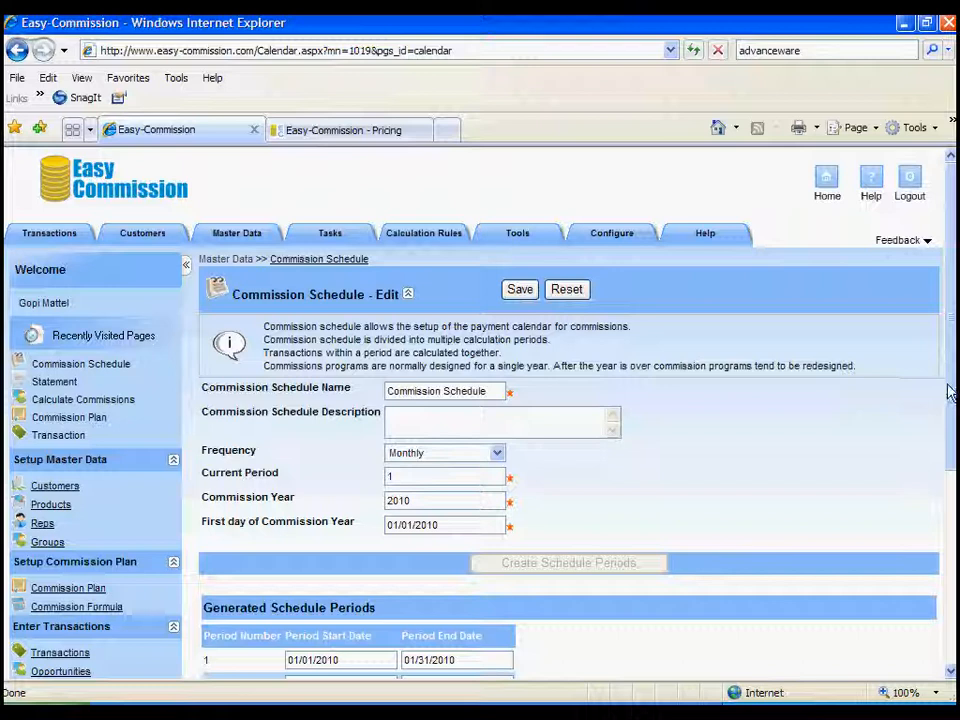
{"action": "scroll", "scroll_direction": "down", "scroll_amount": 3}
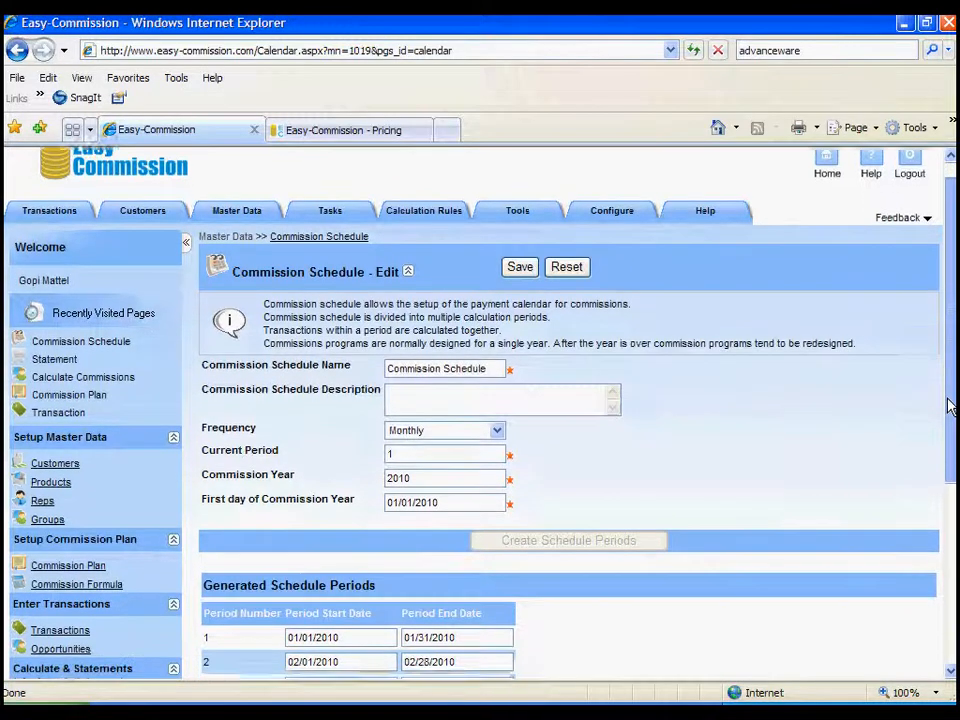
{"action": "scroll", "scroll_direction": "down", "scroll_amount": 3}
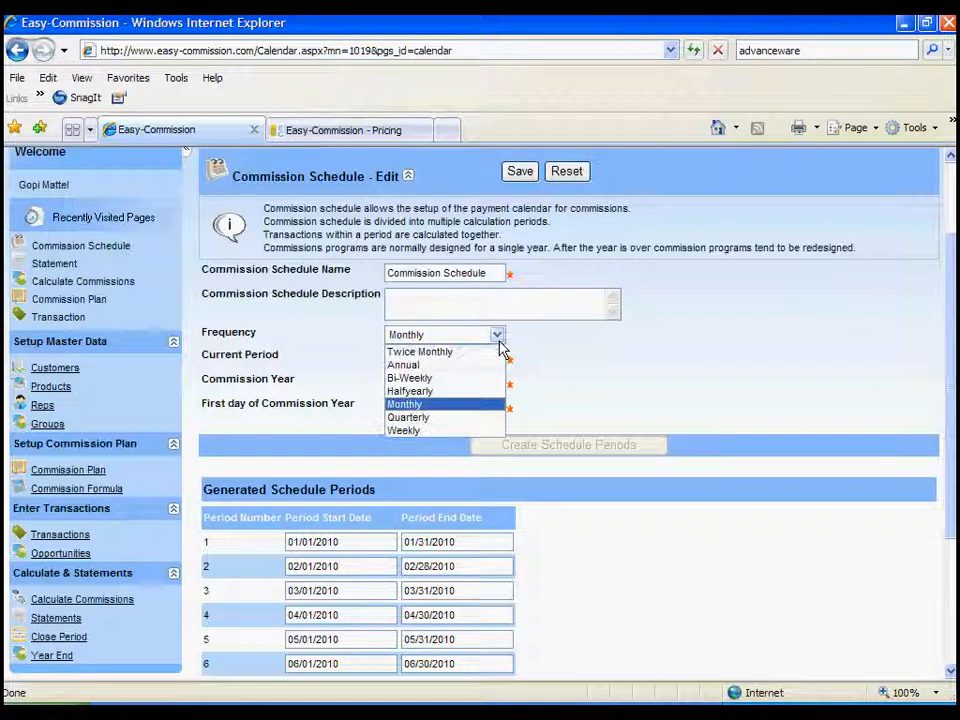
{"action": "left_click", "coordinate": [404, 404]}
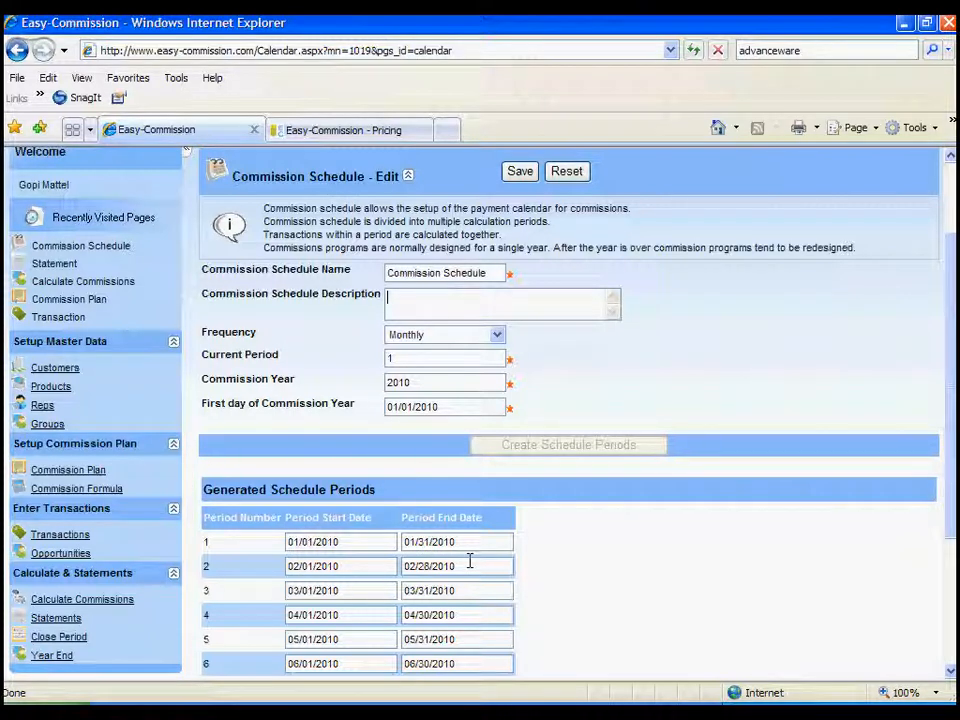
{"action": "mouse_move", "coordinate": [490, 498]}
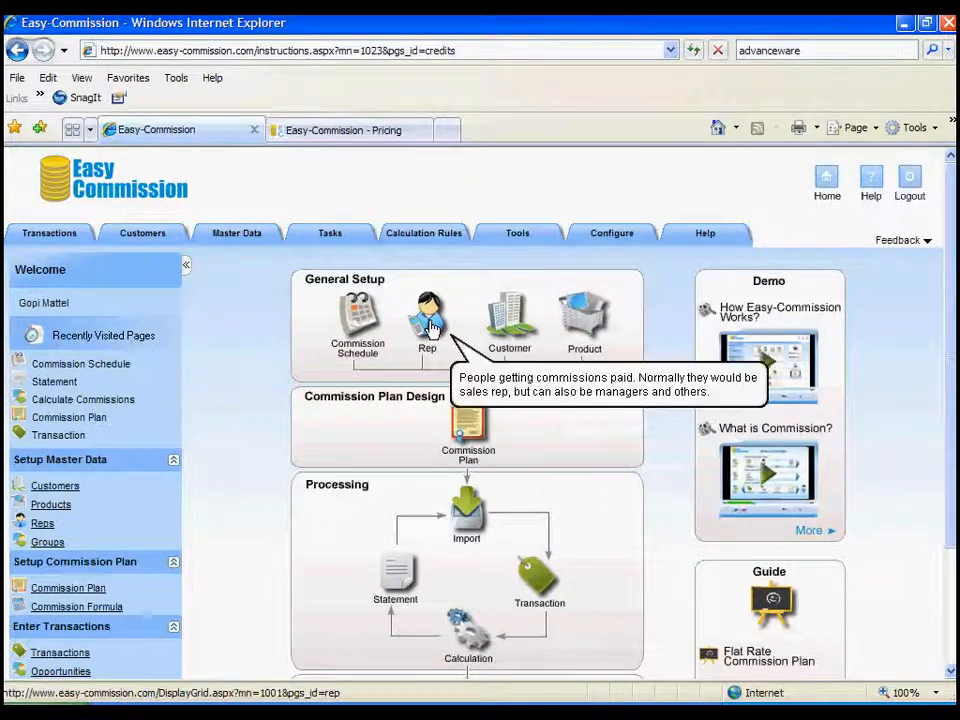
- List the four loan-staff reps under General Setup and start editing the first one
{"action": "left_click", "coordinate": [428, 316]}
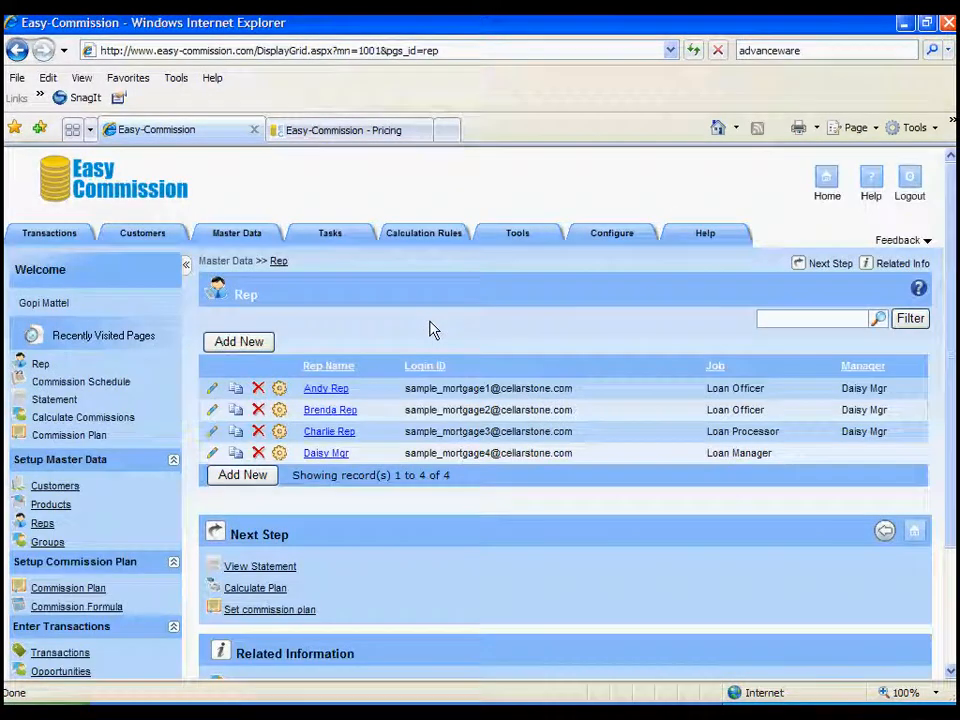
{"action": "mouse_move", "coordinate": [284, 378]}
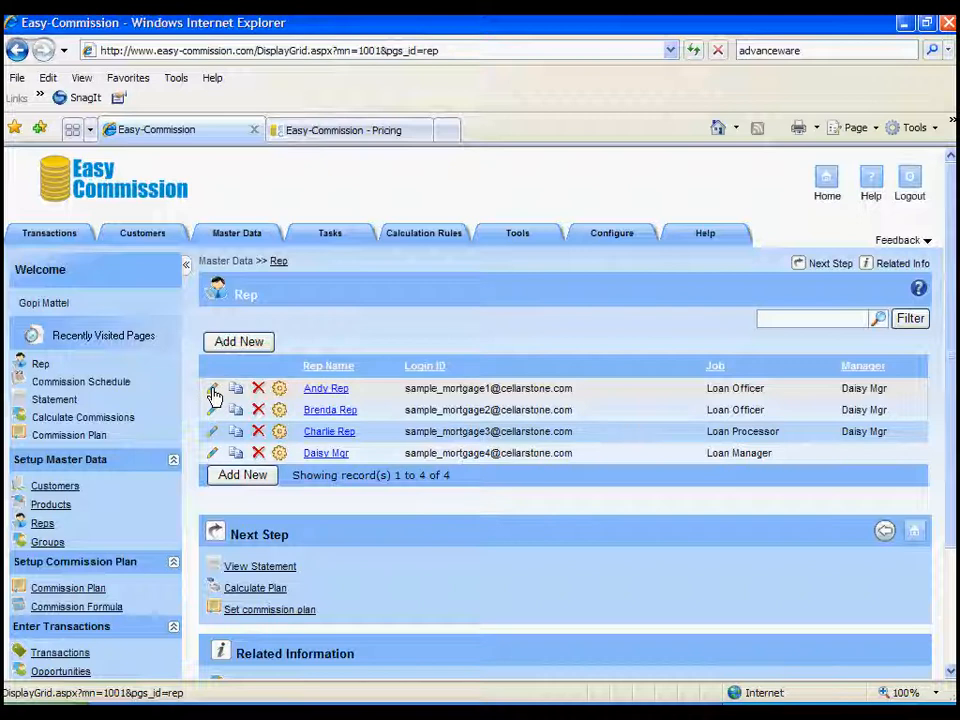
{"action": "left_click", "coordinate": [212, 388]}
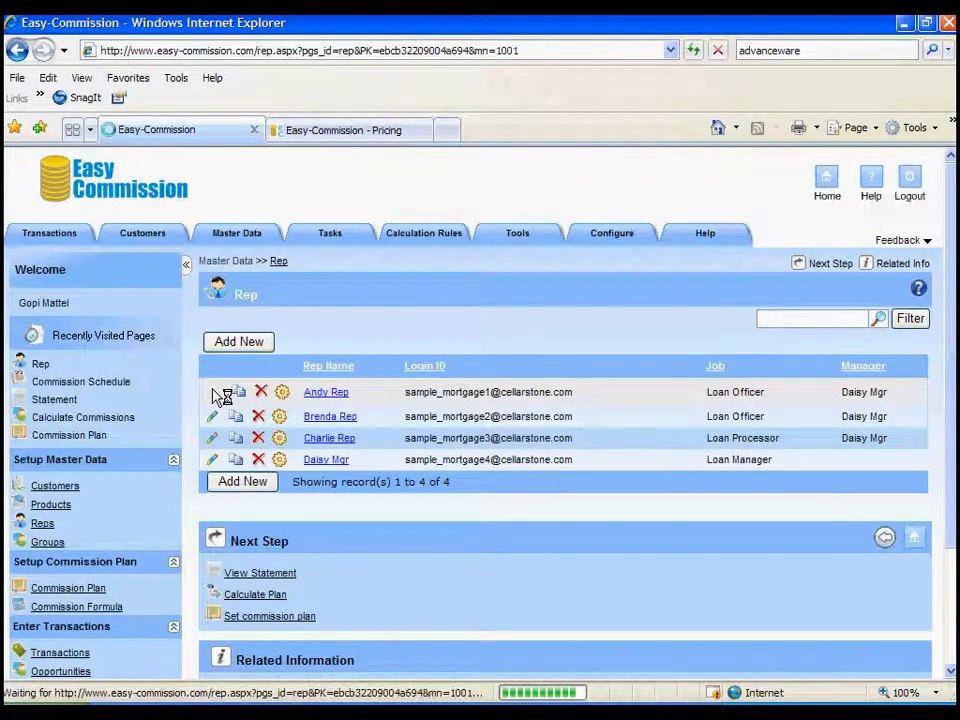
- Show Andy Rep's edit form as an active Loan Officer managed by Daisy Mgr
{"action": "left_click", "coordinate": [212, 390]}
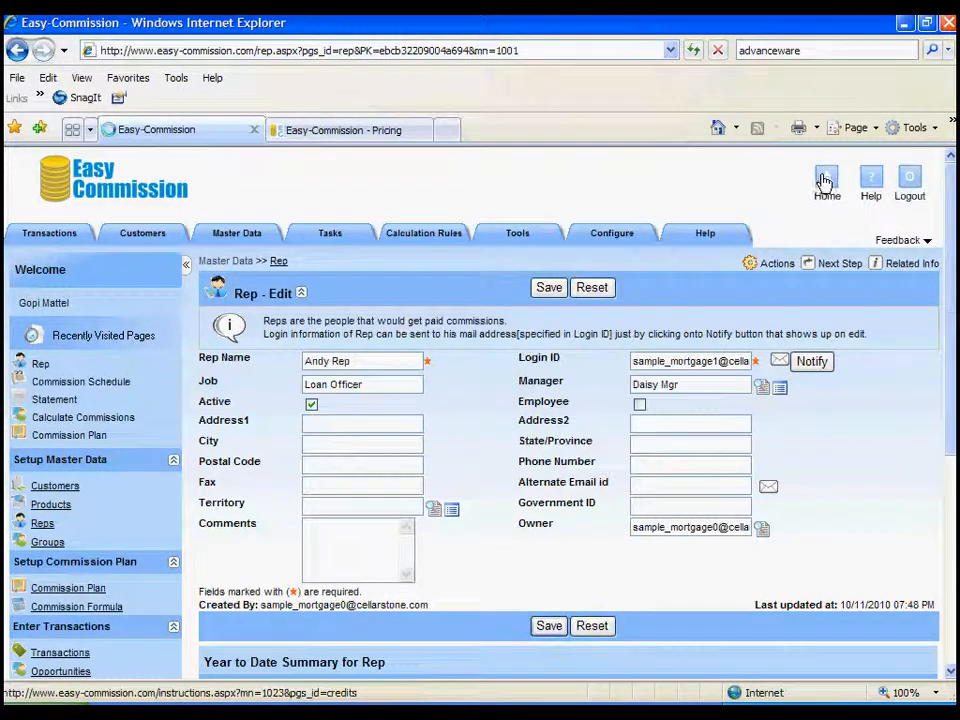
- Review the five mortgage products including FHA, then return to the setup overview
{"action": "left_click", "coordinate": [826, 178]}
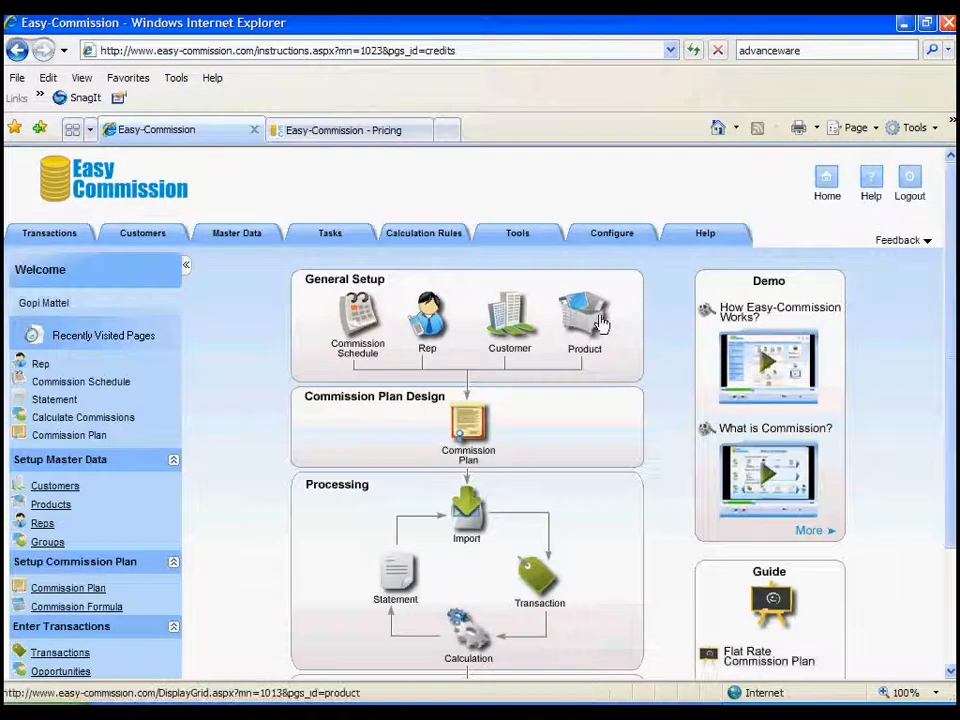
{"action": "left_click", "coordinate": [584, 316]}
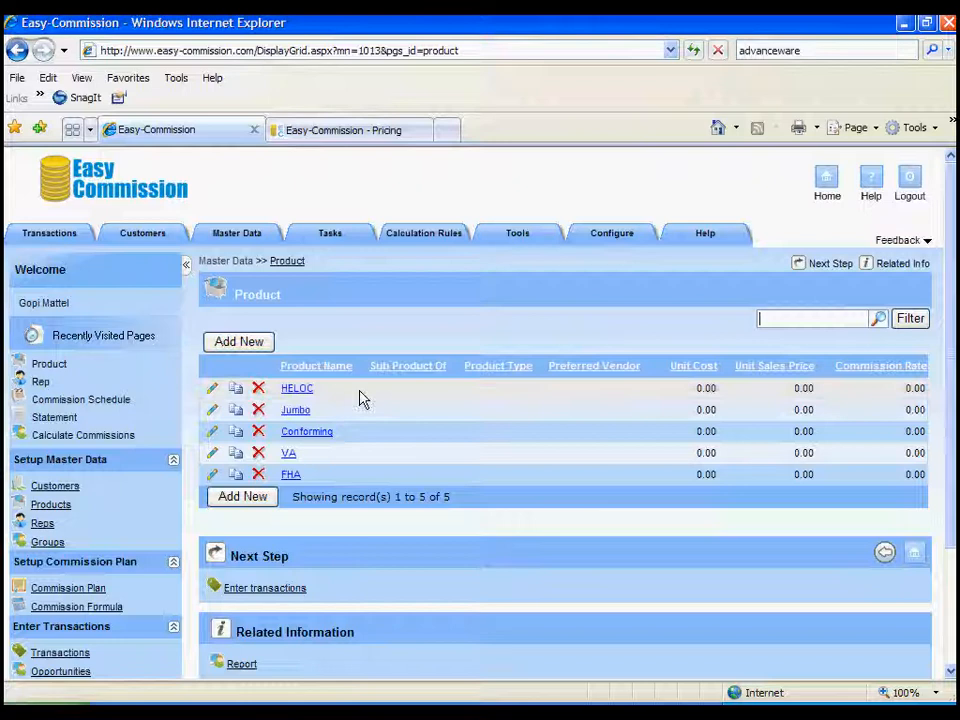
{"action": "mouse_move", "coordinate": [330, 452]}
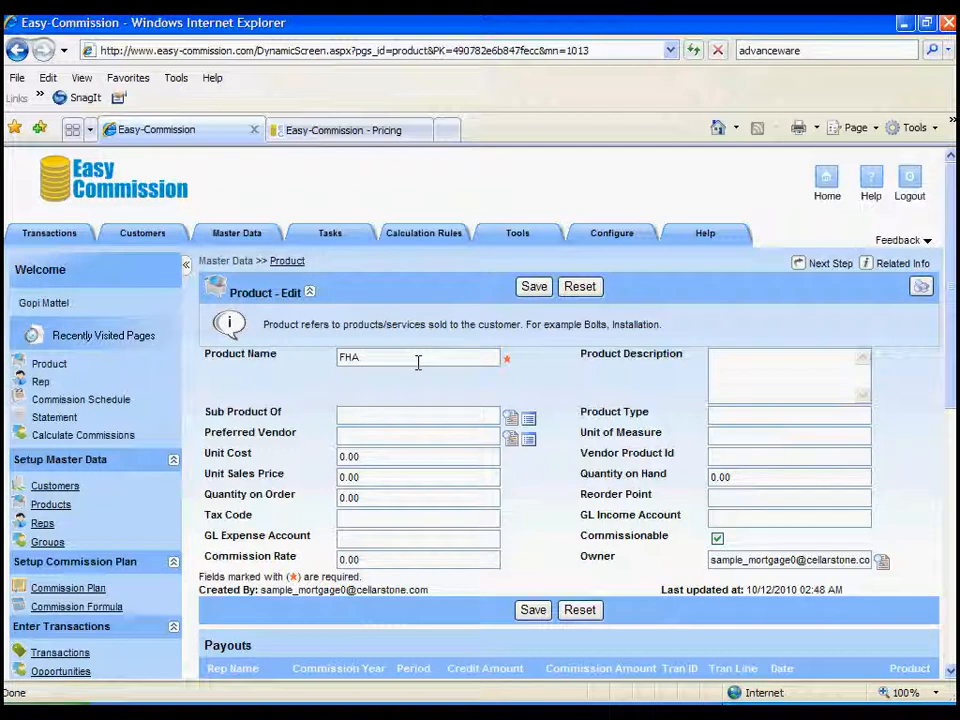
{"action": "mouse_move", "coordinate": [544, 340]}
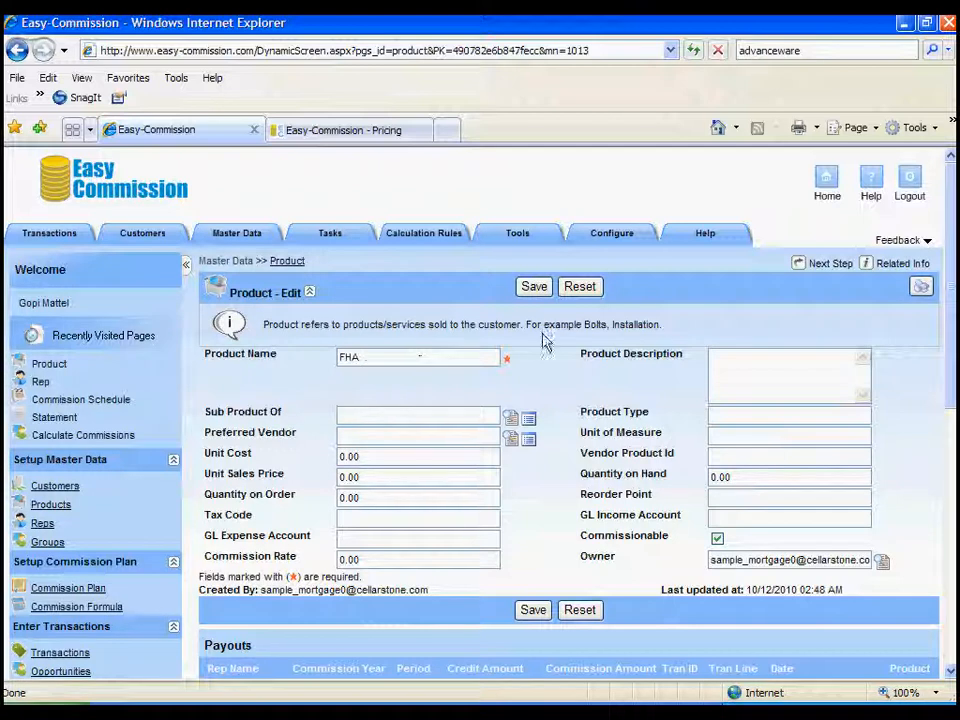
{"action": "left_click", "coordinate": [826, 176]}
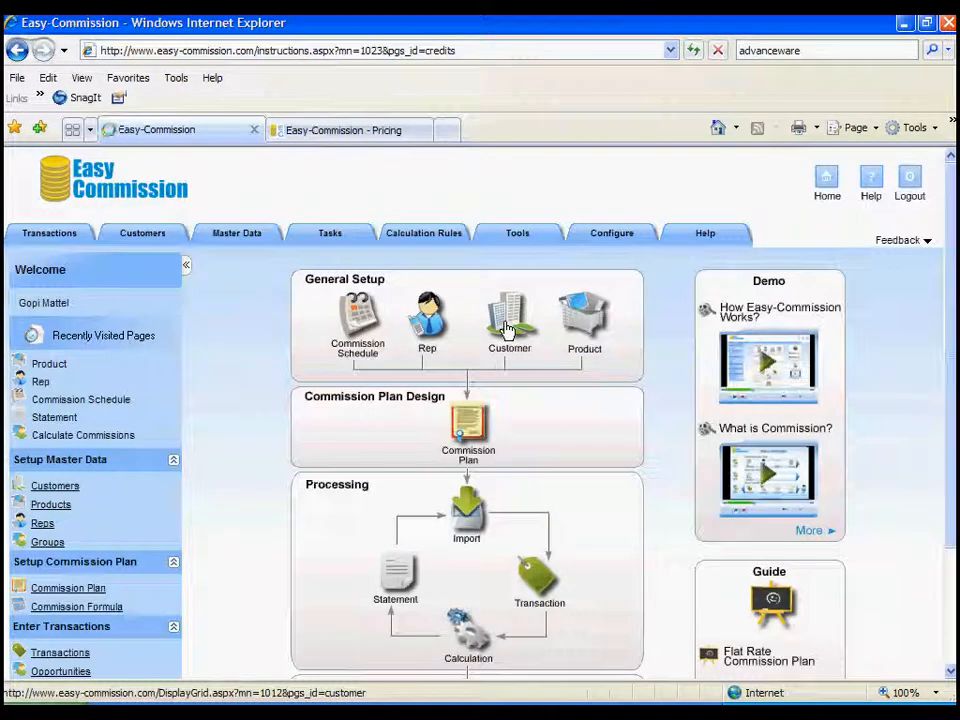
{"action": "left_click", "coordinate": [508, 316]}
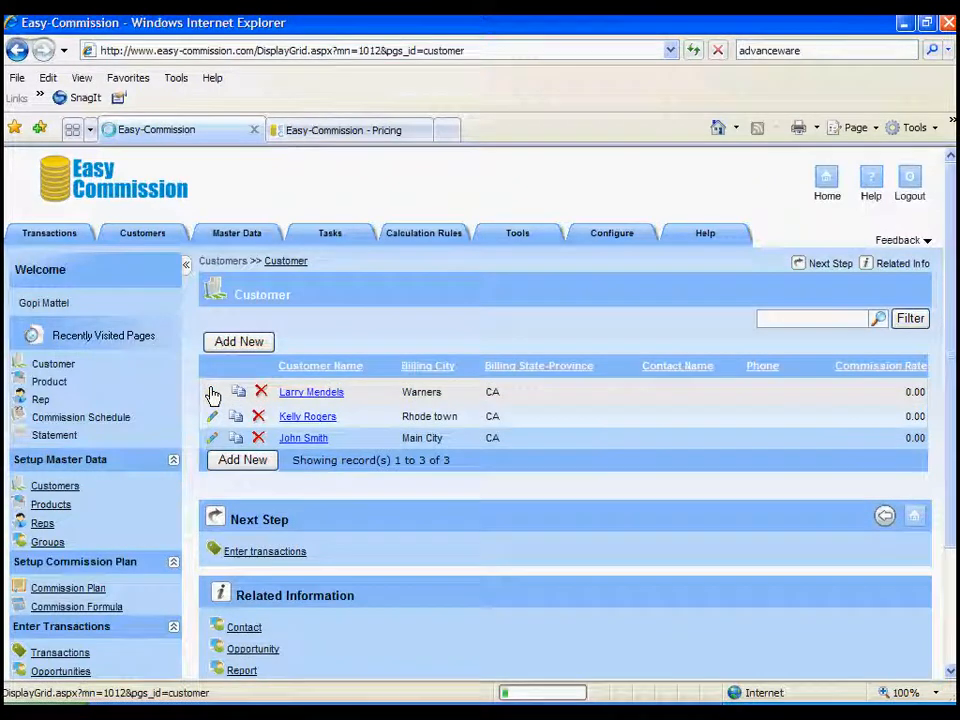
{"action": "left_click", "coordinate": [212, 390]}
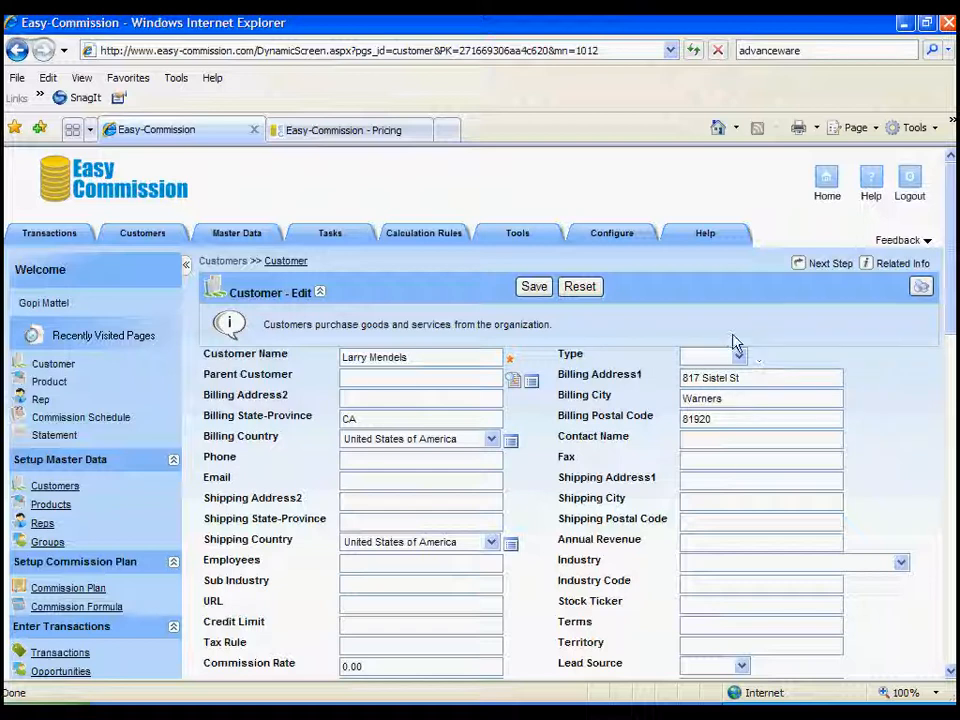
{"action": "mouse_move", "coordinate": [826, 184]}
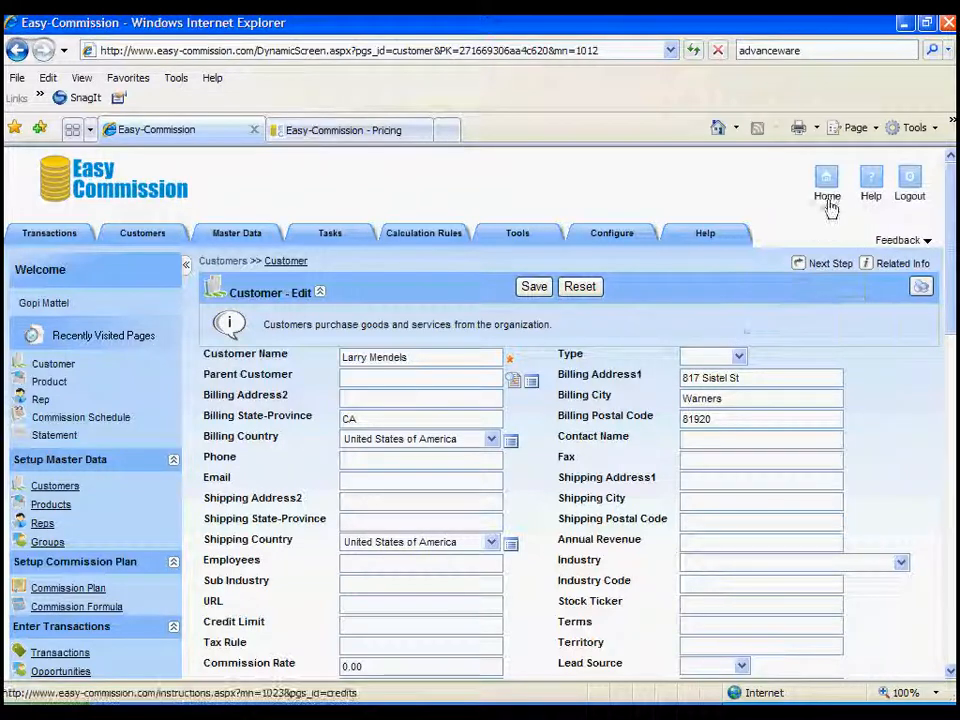
{"action": "left_click", "coordinate": [826, 178]}
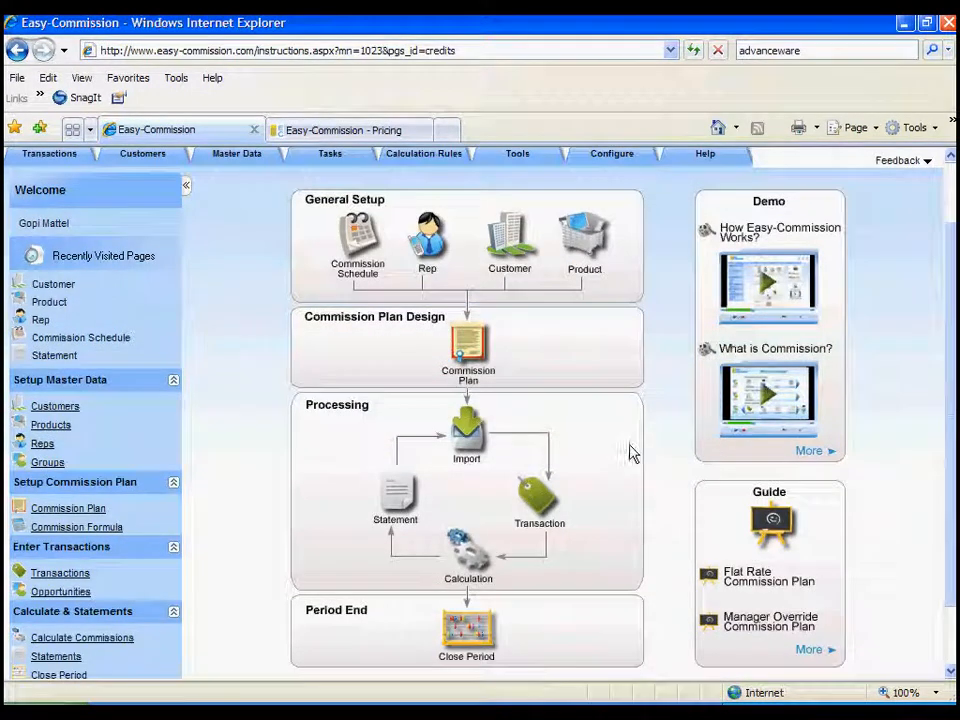
{"action": "mouse_move", "coordinate": [540, 496]}
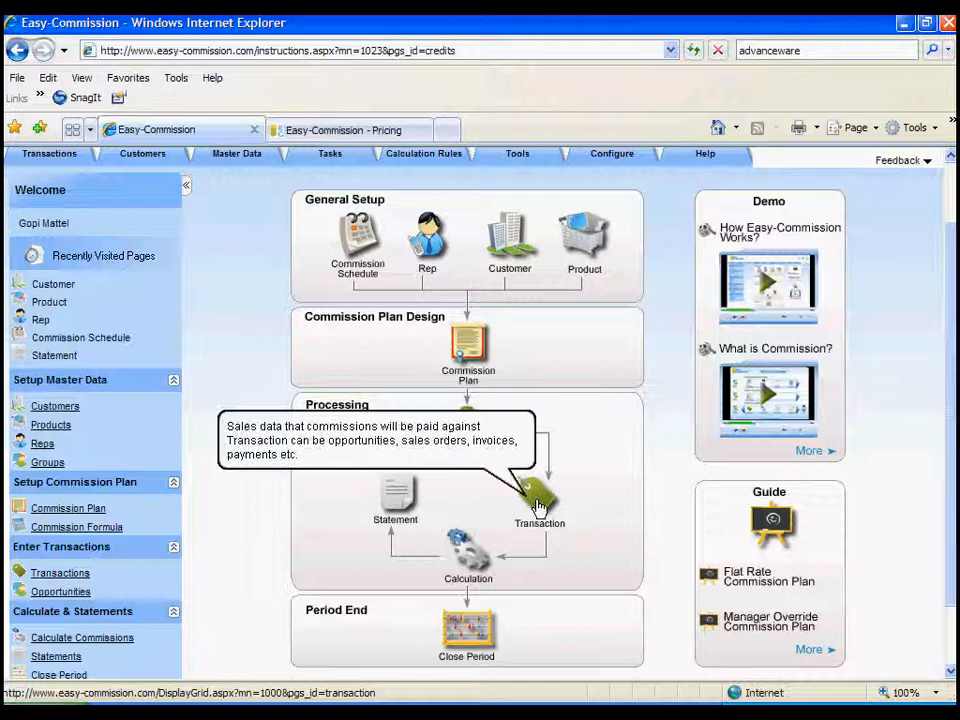
- Show the Transaction list with three 1000-amount loan sales records
{"action": "left_click", "coordinate": [540, 496]}
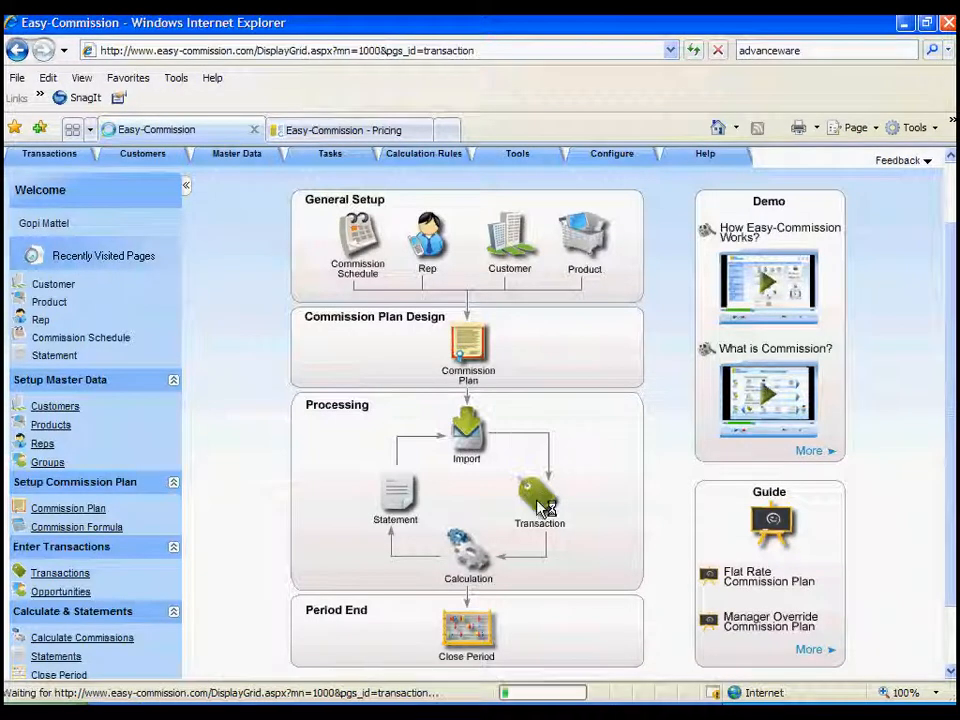
{"action": "left_click", "coordinate": [540, 500]}
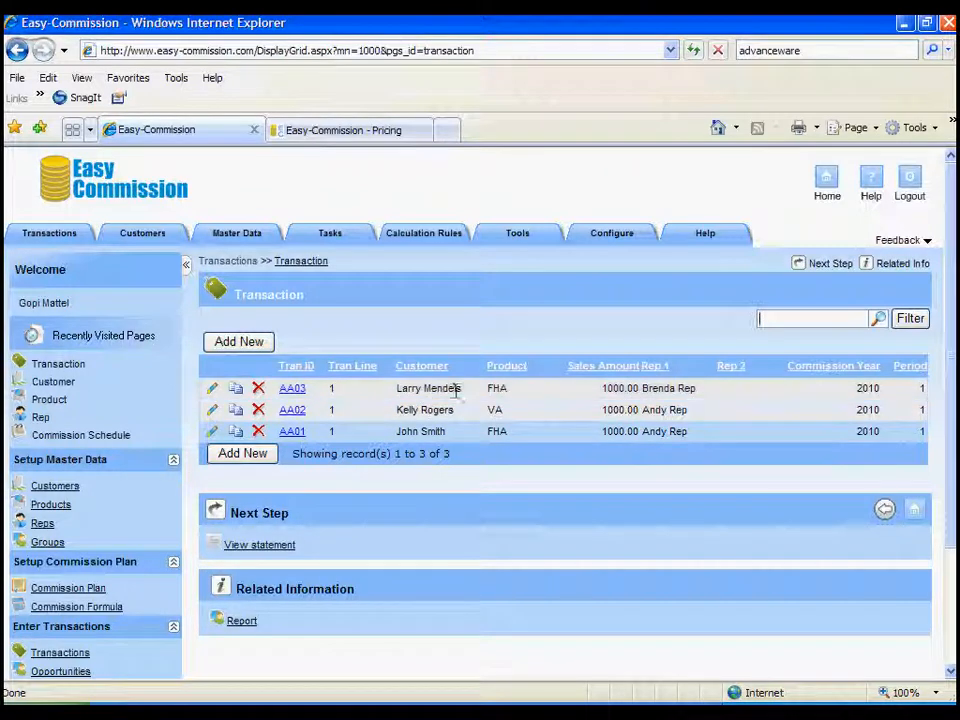
{"action": "mouse_move", "coordinate": [478, 384]}
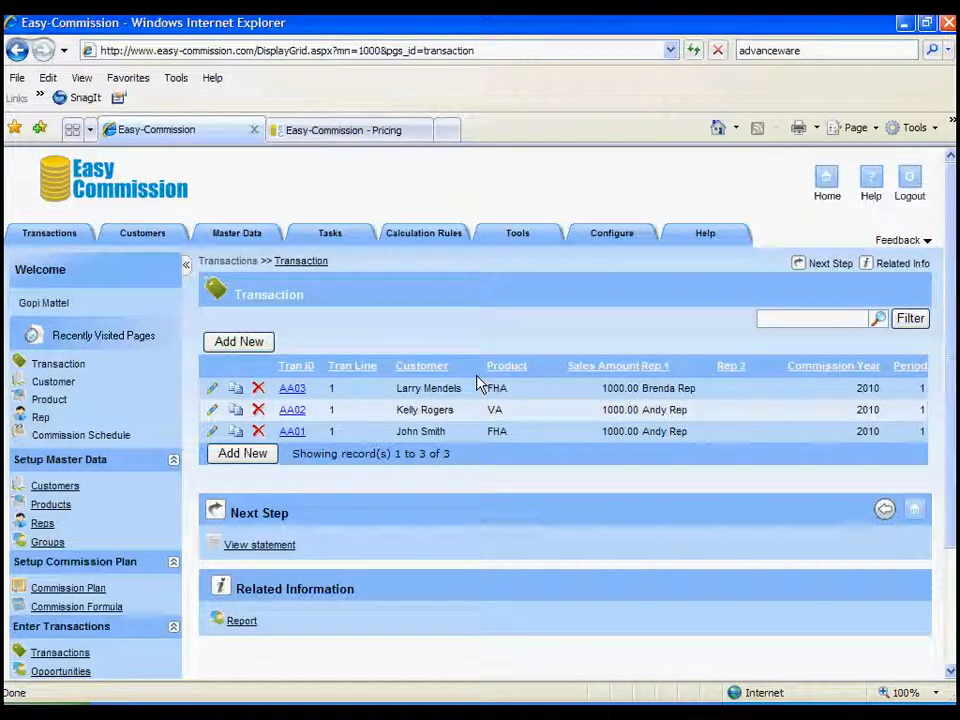
{"action": "left_click", "coordinate": [810, 318]}
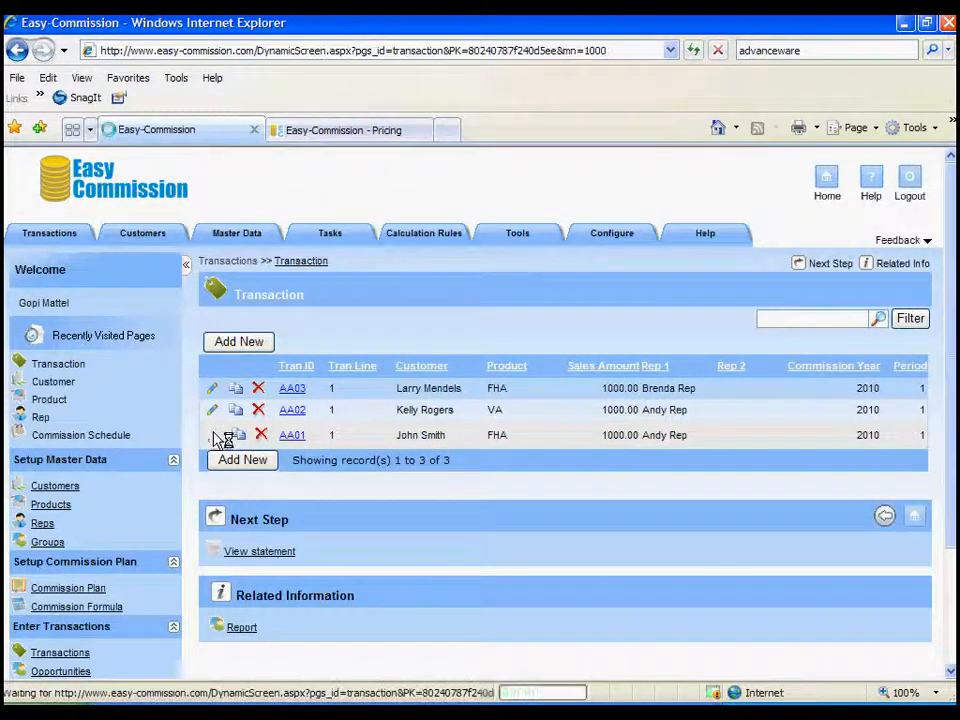
- Inspect AA01's transaction ID, Amount1 loan value and Andy Rep fields, then save it
{"action": "left_click", "coordinate": [212, 436]}
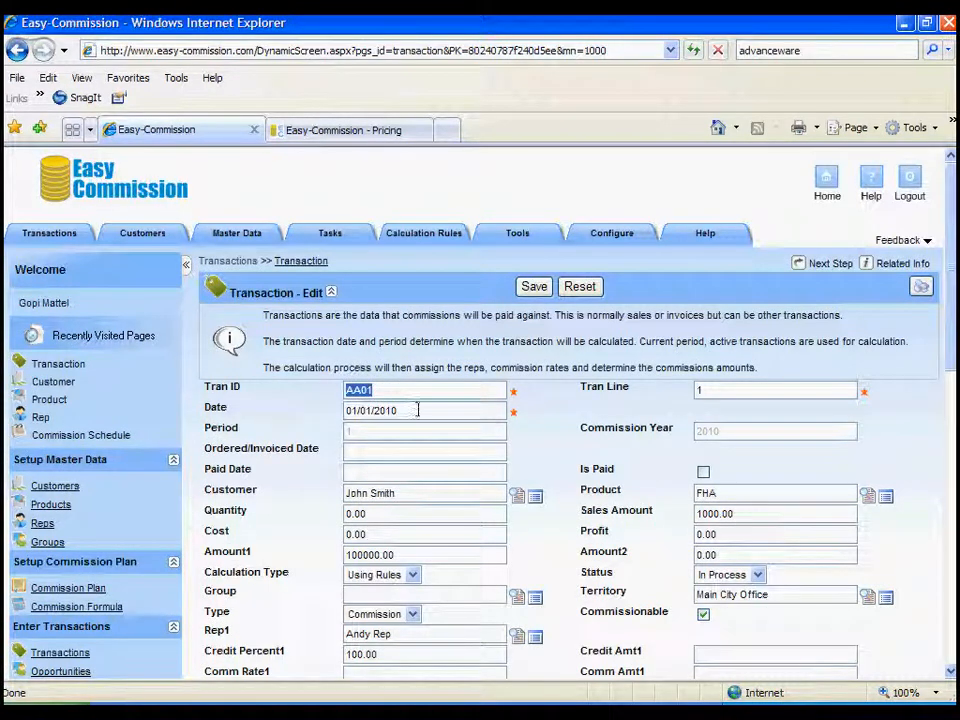
{"action": "left_click", "coordinate": [424, 410]}
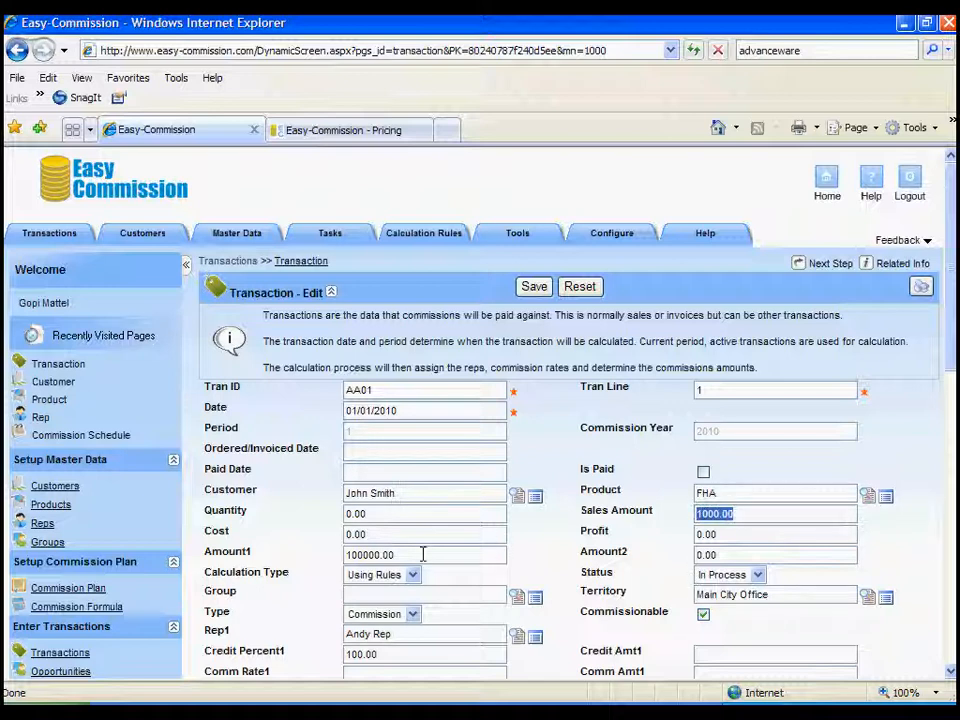
{"action": "left_click", "coordinate": [424, 554]}
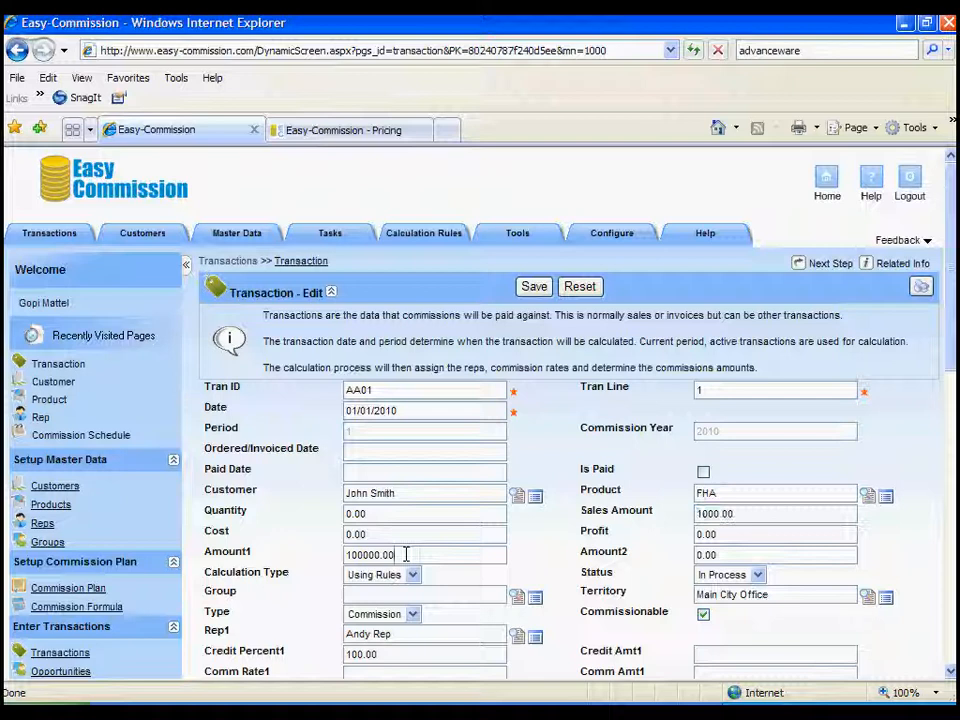
{"action": "double_click", "coordinate": [370, 554]}
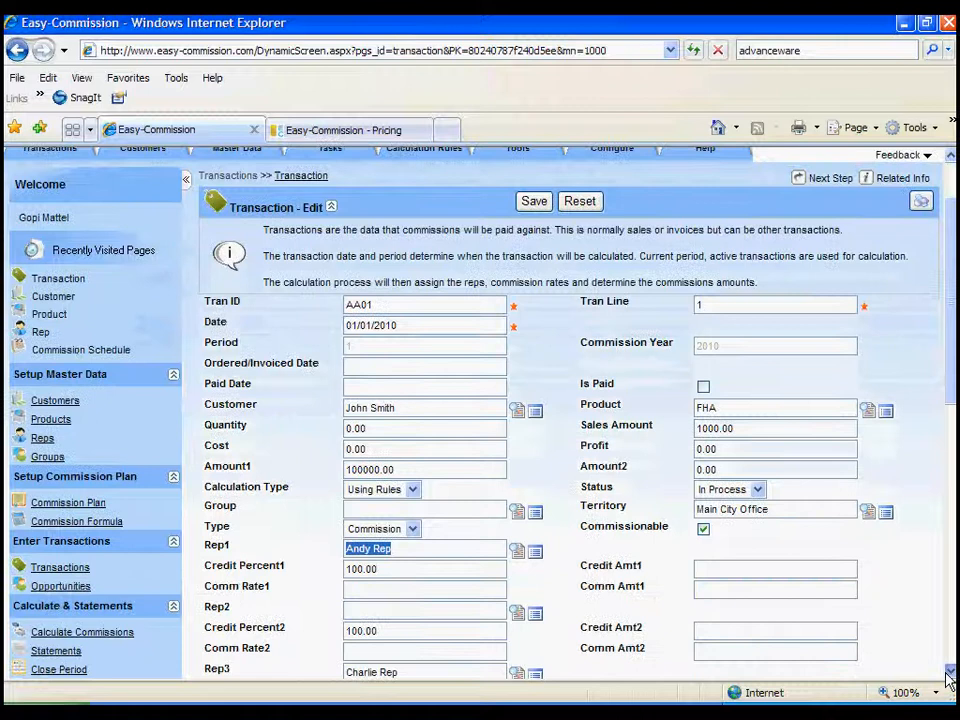
{"action": "scroll", "scroll_direction": "down", "scroll_amount": 3}
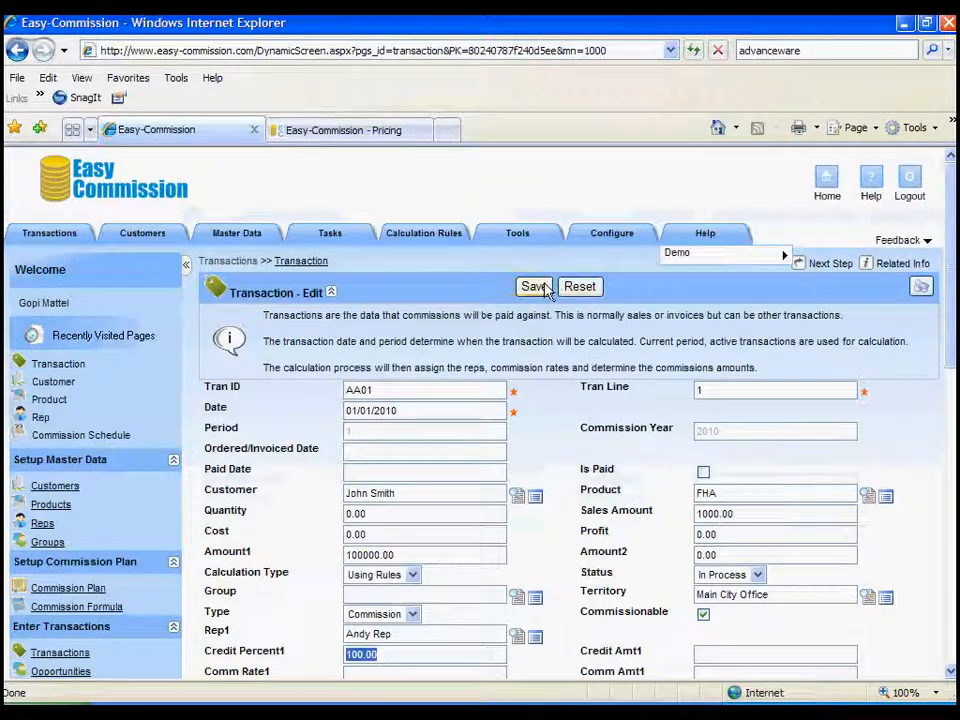
{"action": "left_click", "coordinate": [536, 286]}
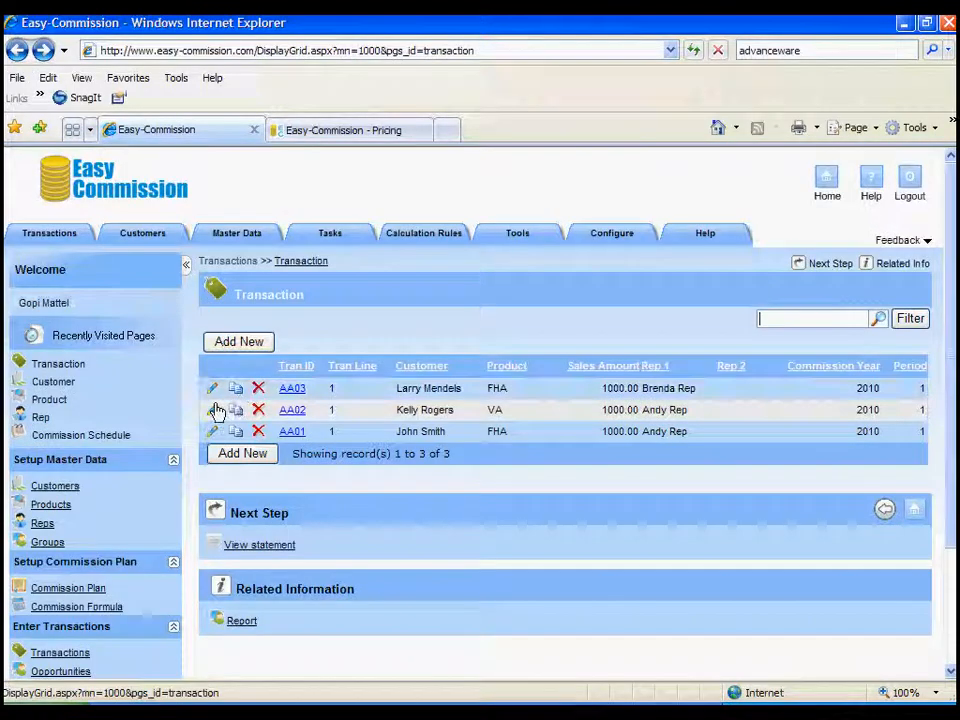
{"action": "left_click", "coordinate": [212, 408]}
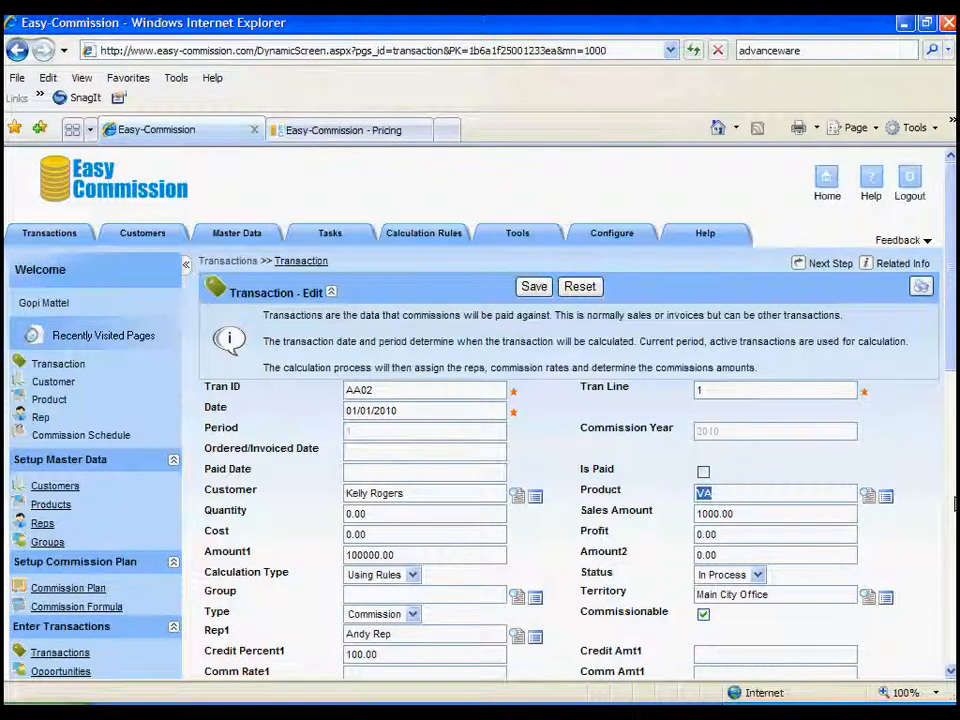
{"action": "scroll", "scroll_direction": "down", "scroll_amount": 3}
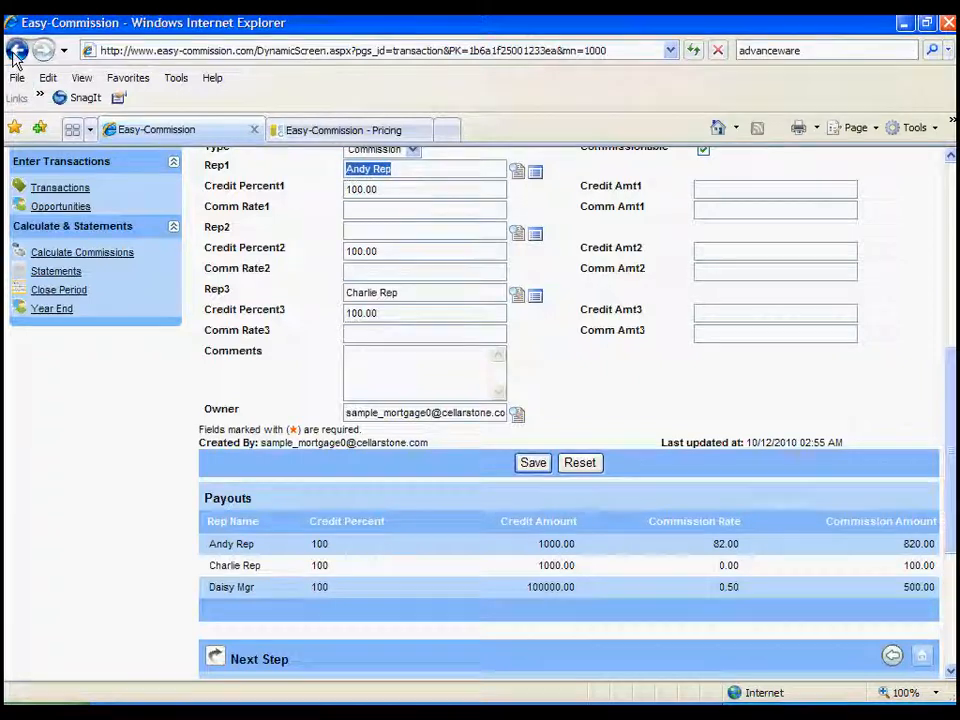
{"action": "left_click", "coordinate": [16, 50]}
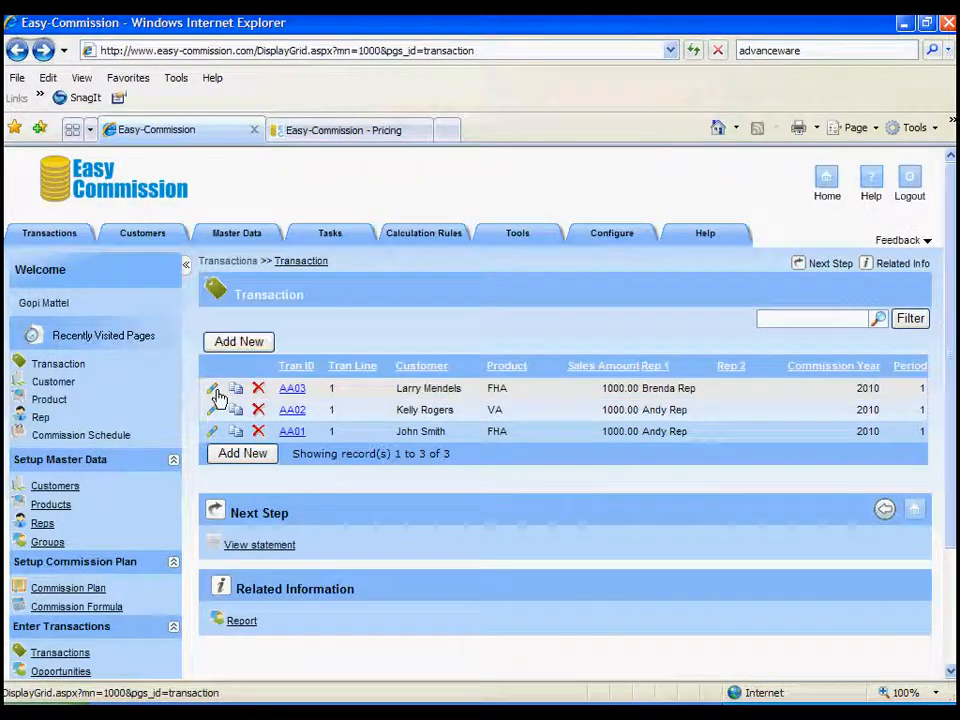
{"action": "left_click", "coordinate": [212, 388]}
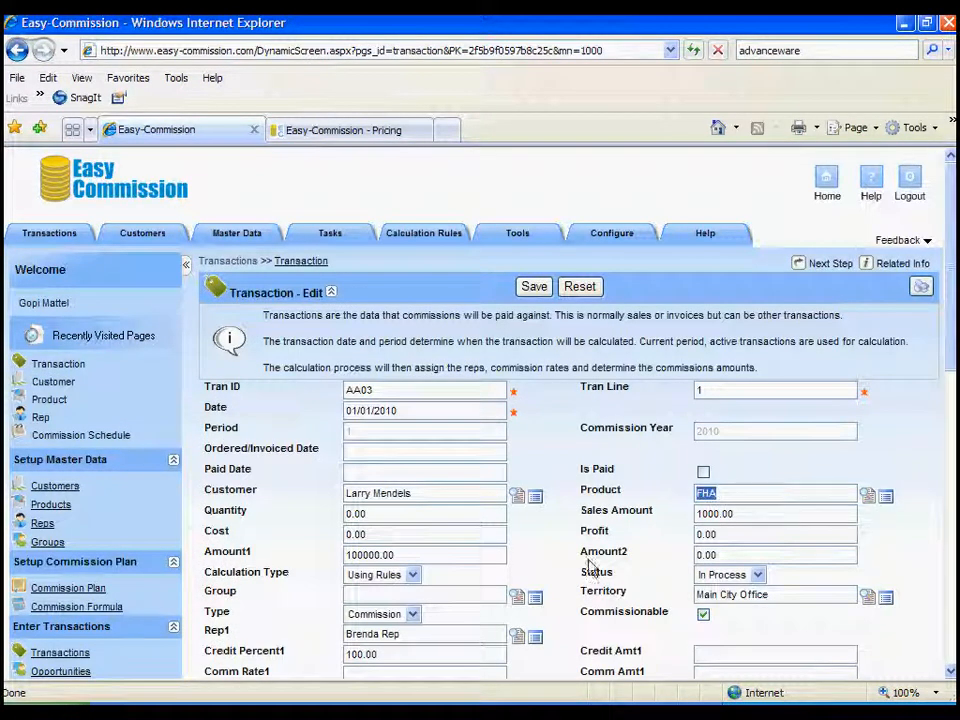
{"action": "triple_click", "coordinate": [424, 632]}
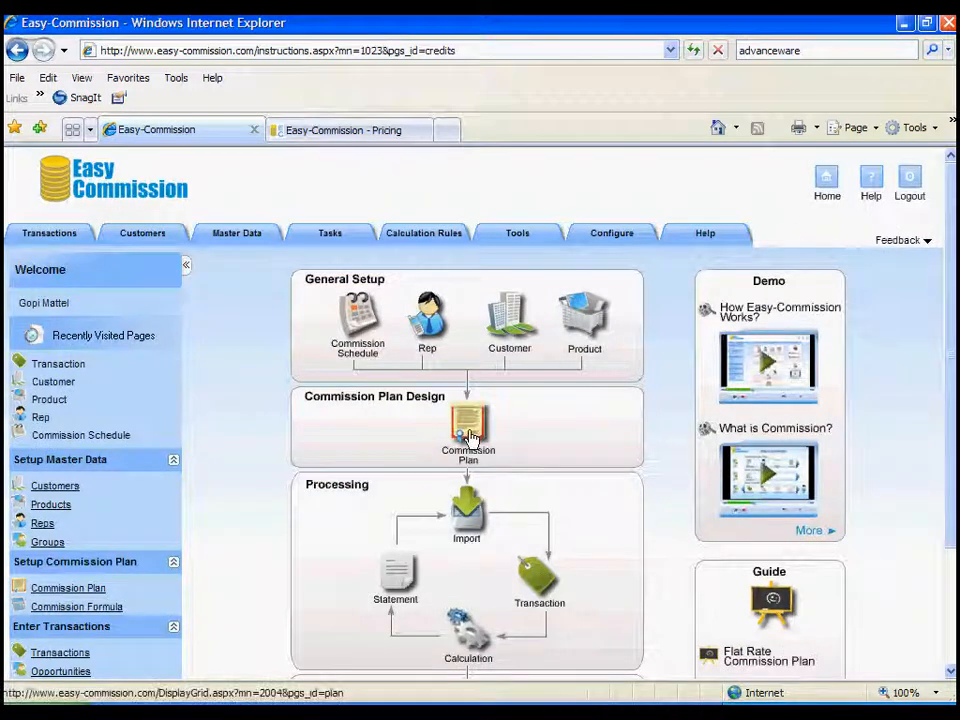
- From the four commission plans, show Loan Officer Plan A's Loan Commission calculation basis
{"action": "left_click", "coordinate": [468, 424]}
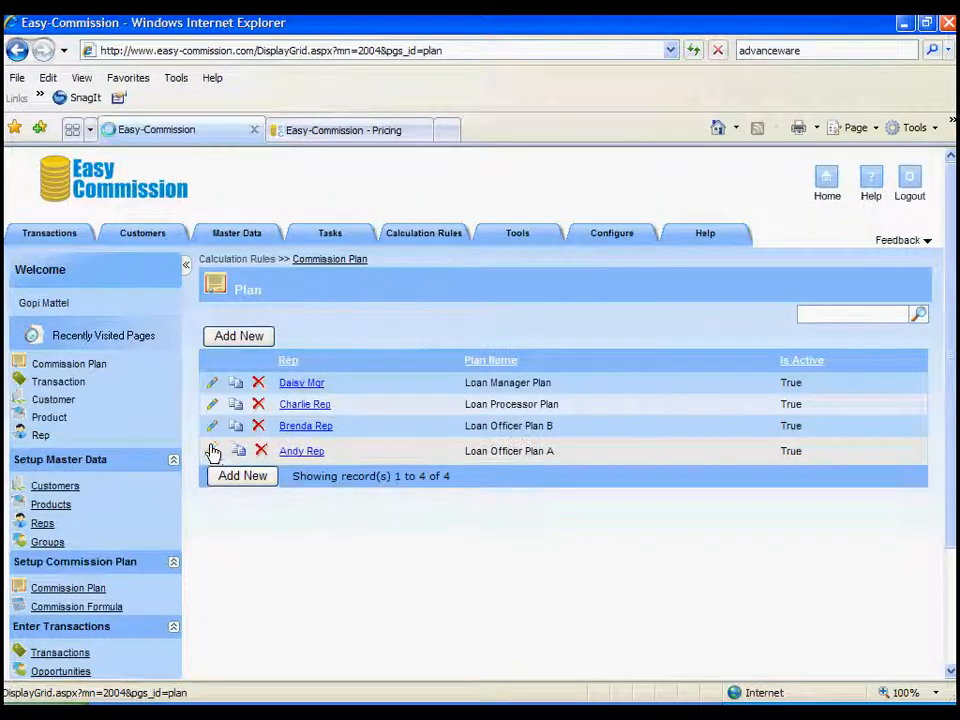
{"action": "left_click", "coordinate": [212, 452]}
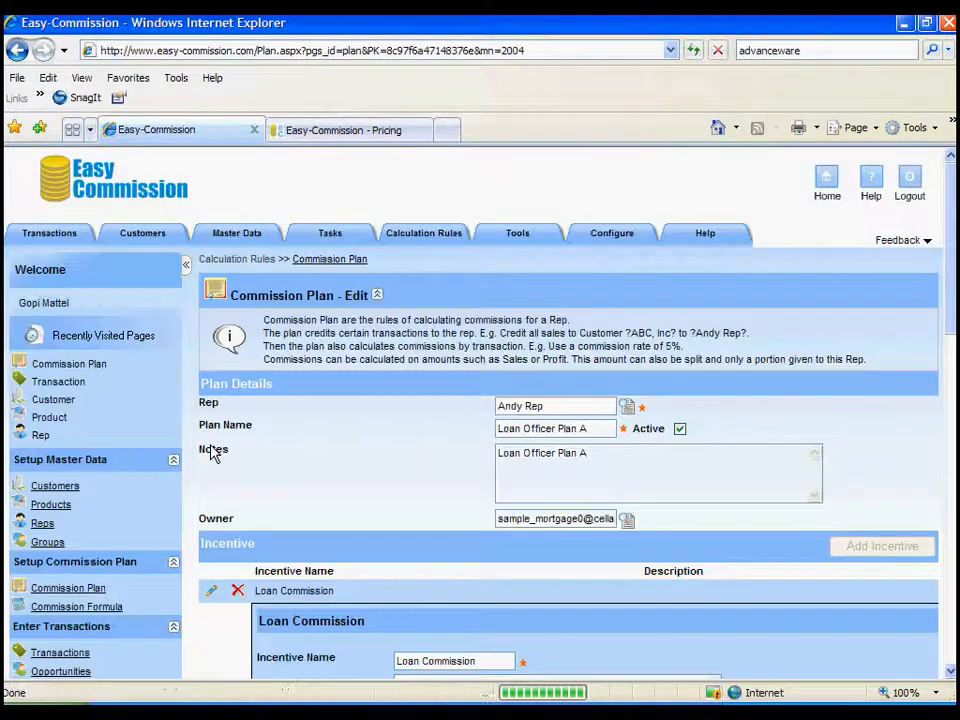
{"action": "left_click", "coordinate": [556, 404]}
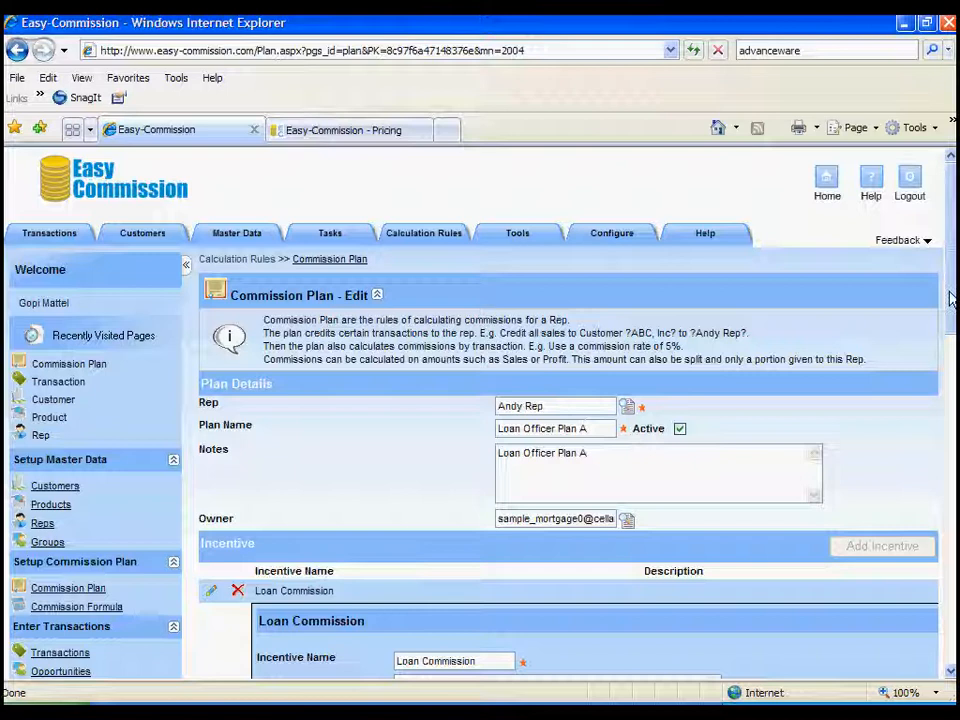
{"action": "scroll", "scroll_direction": "down", "scroll_amount": 3}
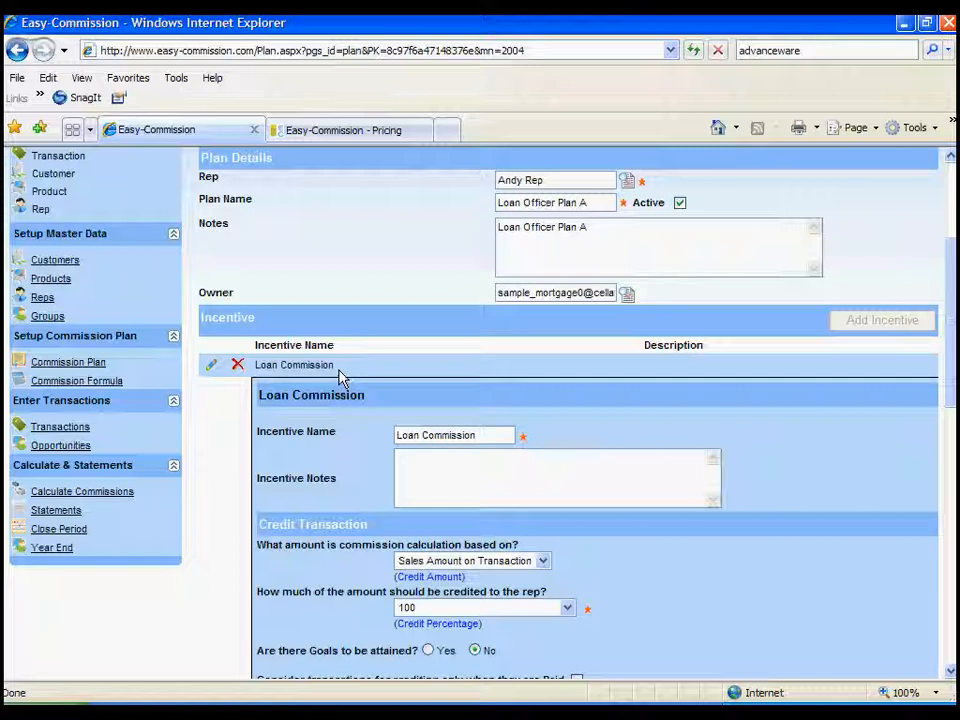
{"action": "mouse_move", "coordinate": [350, 378]}
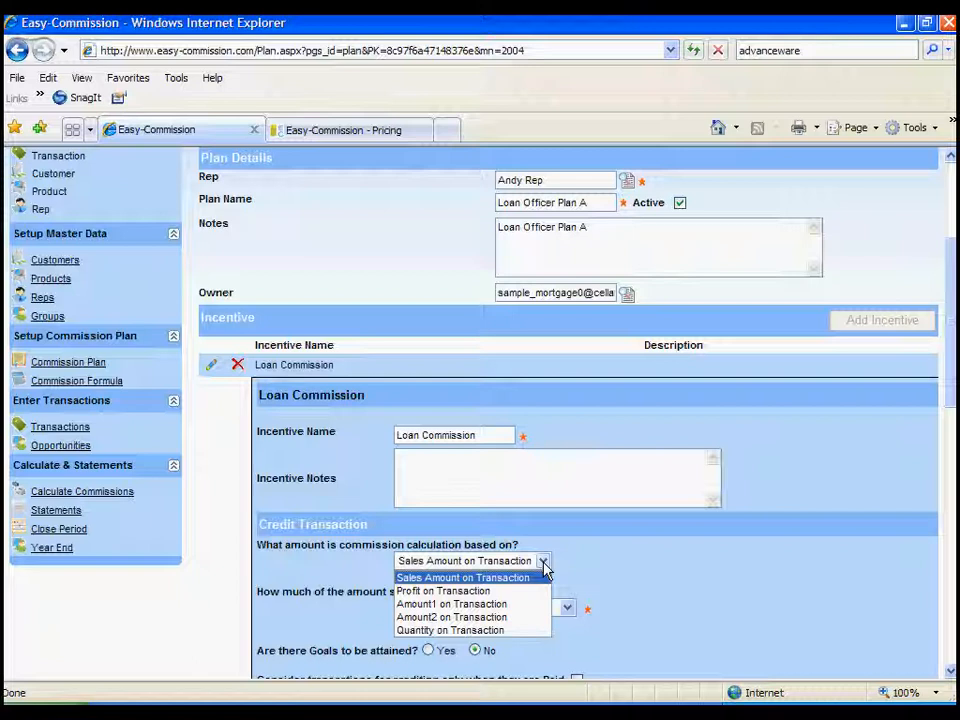
{"action": "mouse_move", "coordinate": [568, 558]}
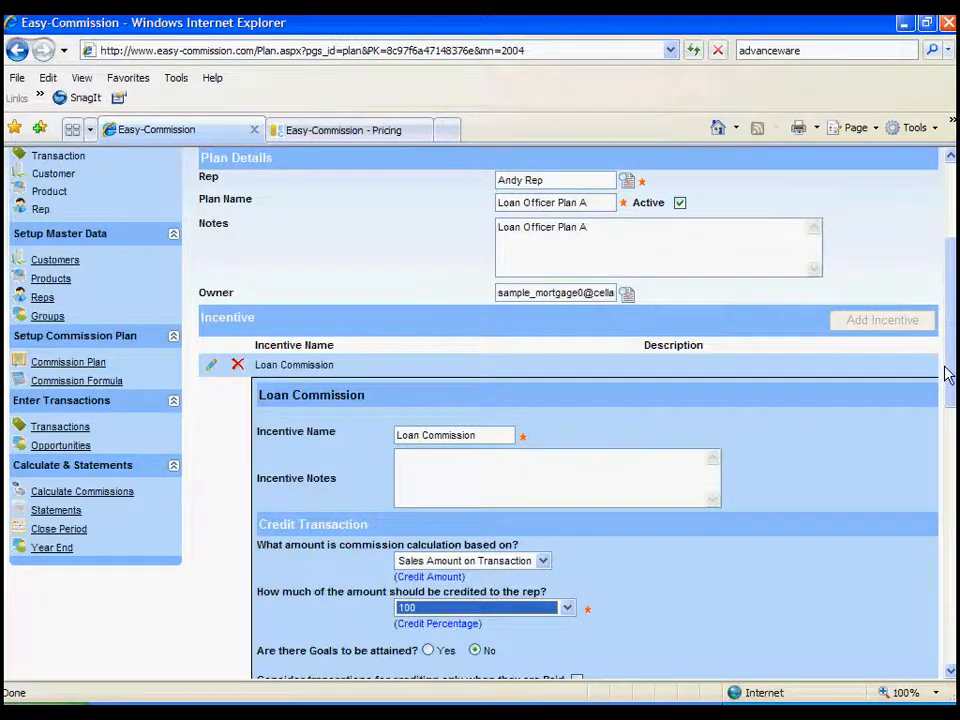
- Review Plan A's product rates (FHA 80, VA 82, Conforming 84, Jumbo 86) and save the plan
{"action": "scroll", "scroll_direction": "down", "scroll_amount": 3}
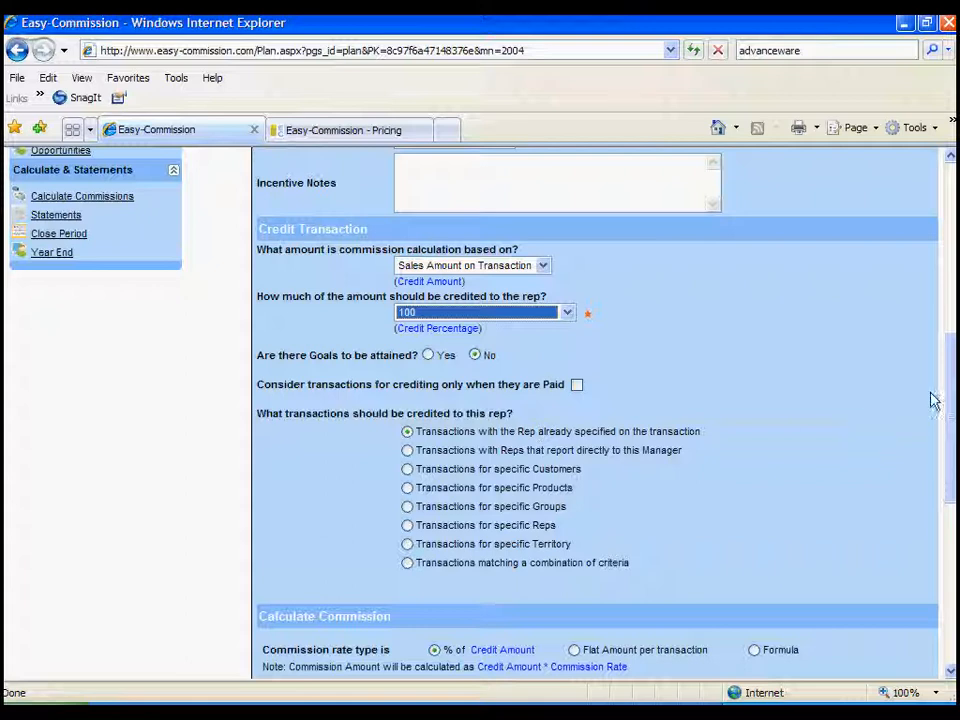
{"action": "scroll", "scroll_direction": "down", "scroll_amount": 3}
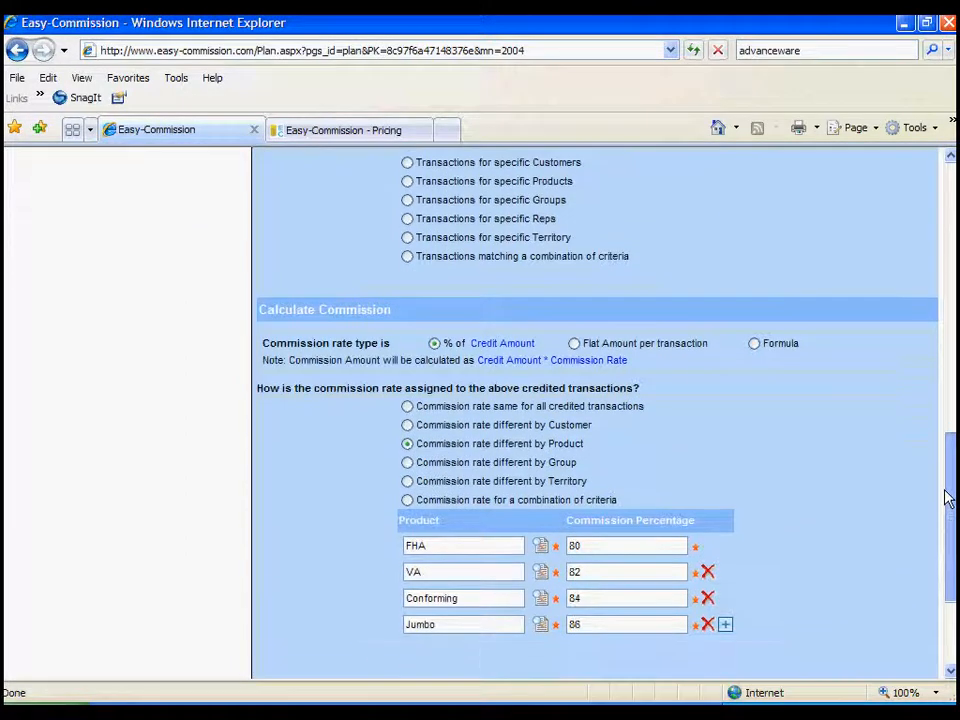
{"action": "scroll", "scroll_direction": "down", "scroll_amount": 3}
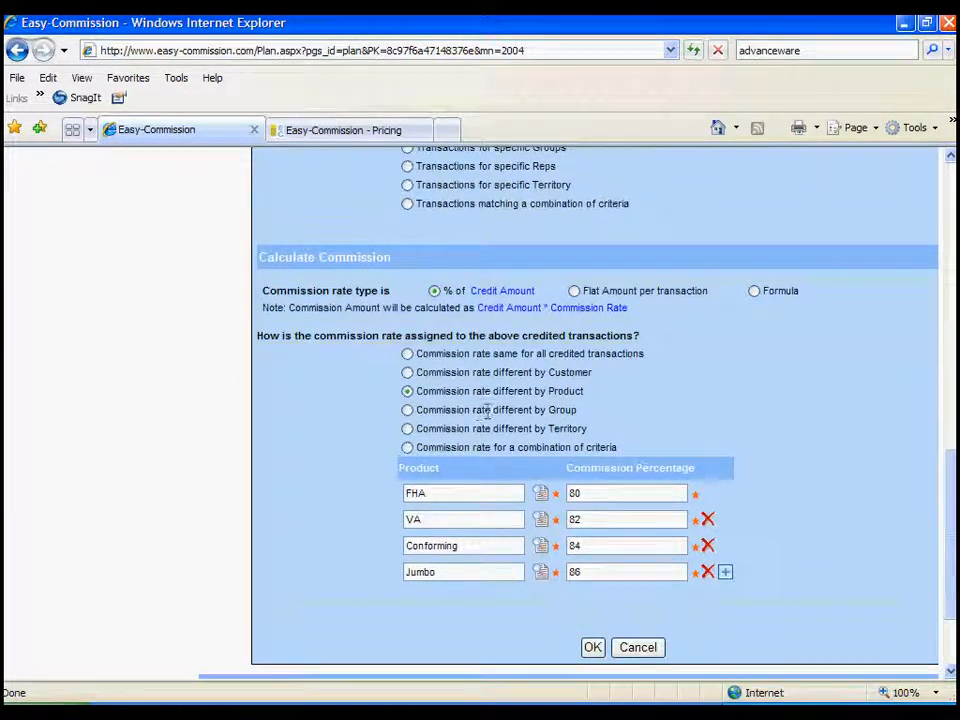
{"action": "mouse_move", "coordinate": [456, 404]}
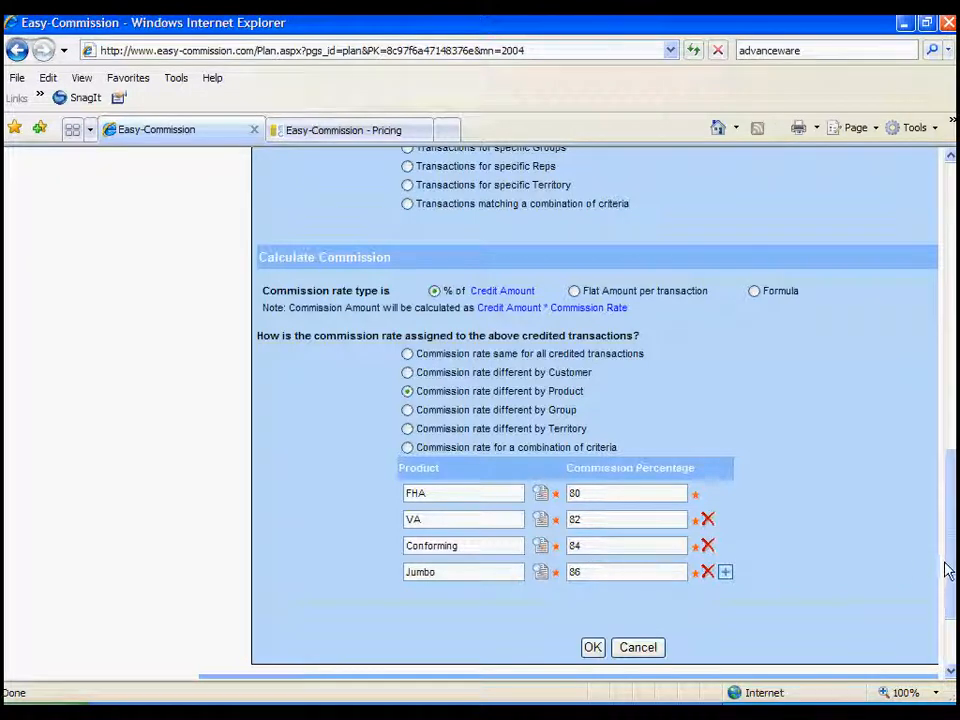
{"action": "left_click", "coordinate": [592, 648]}
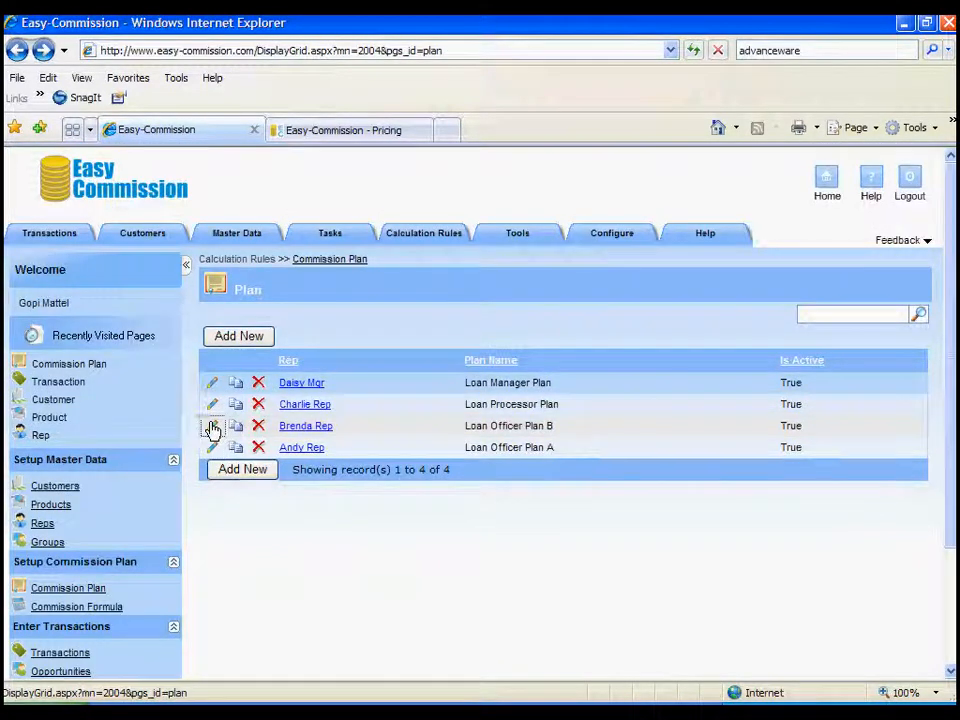
- View Brenda Rep's Loan Officer Plan B product rates of 90, 92, 94 and 96 percent
{"action": "left_click", "coordinate": [212, 424]}
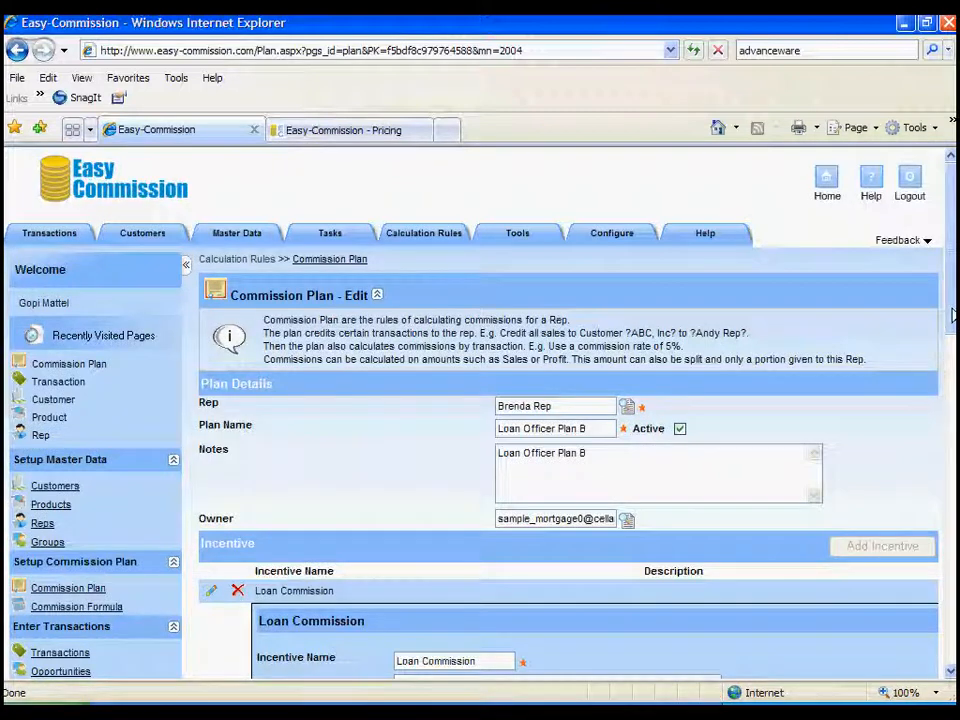
{"action": "scroll", "scroll_direction": "down", "scroll_amount": 3}
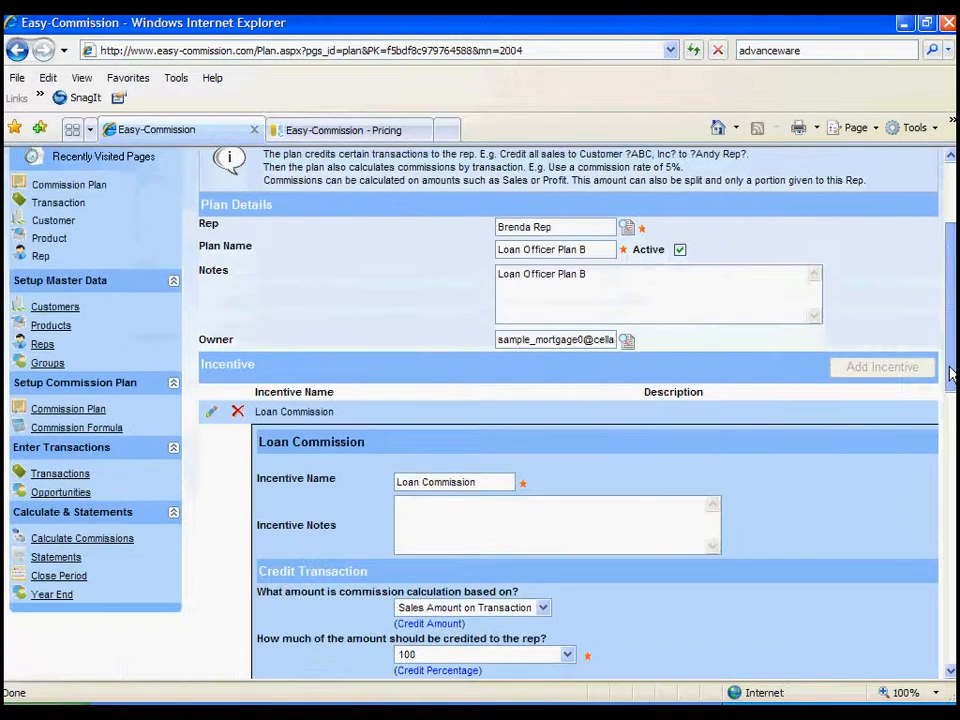
{"action": "scroll", "scroll_direction": "down", "scroll_amount": 3}
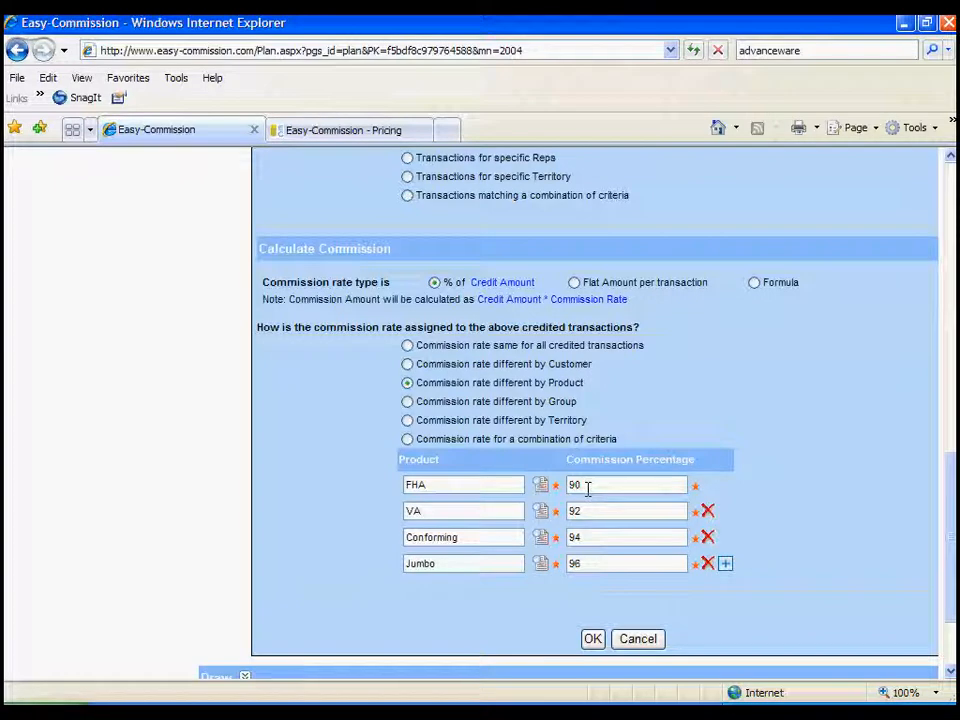
{"action": "mouse_move", "coordinate": [710, 342]}
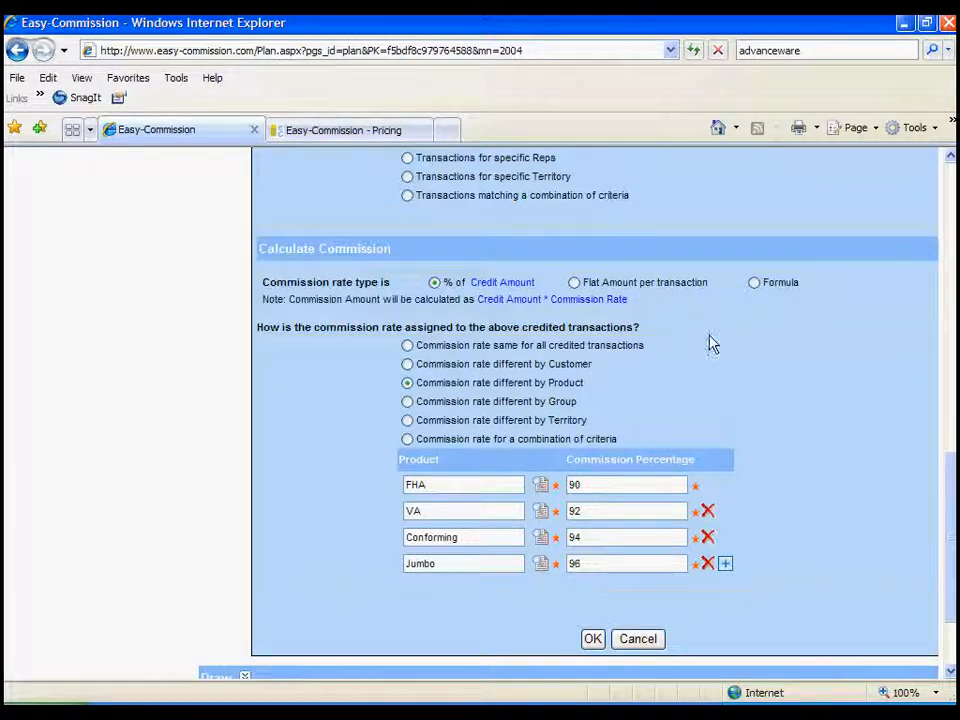
{"action": "mouse_move", "coordinate": [918, 452]}
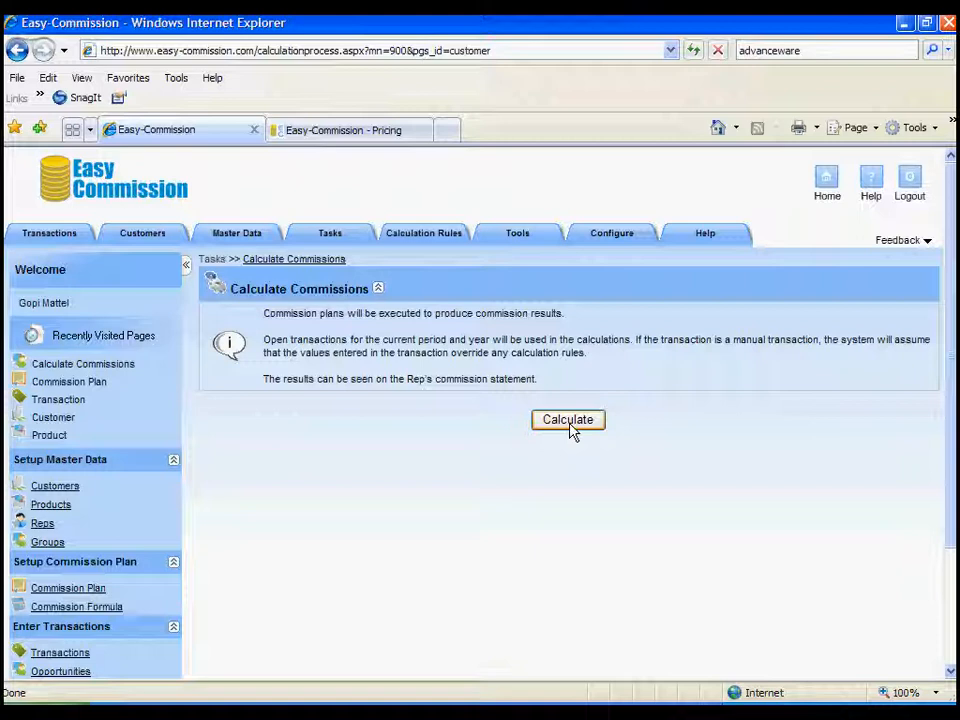
- Run the commission calculation until 'Calculation Process Completed' is reported
{"action": "left_click", "coordinate": [568, 420]}
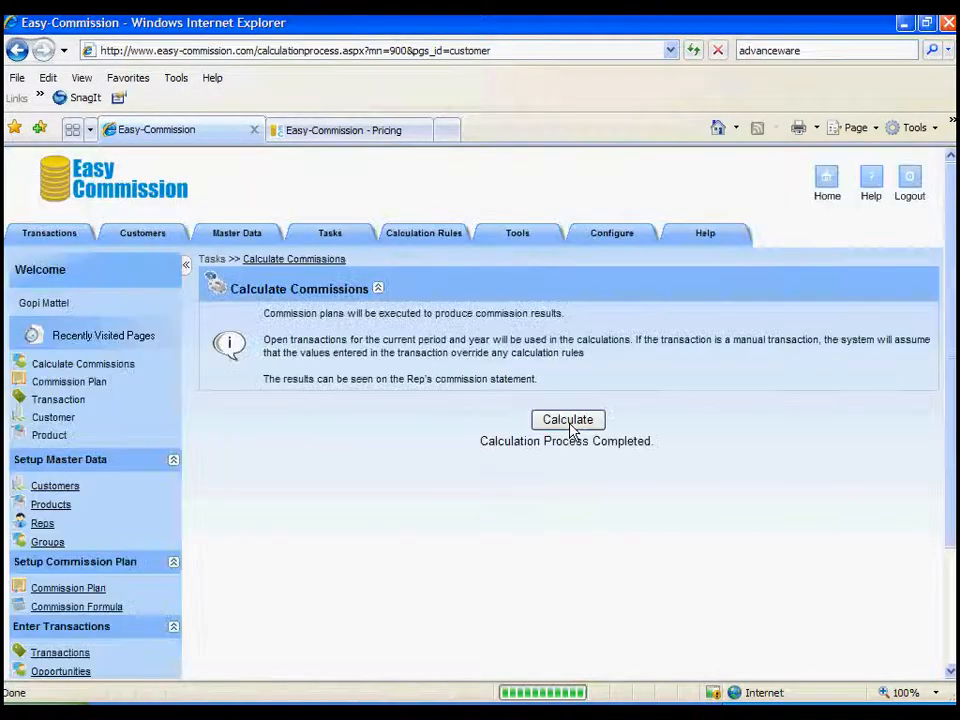
{"action": "mouse_move", "coordinate": [688, 362]}
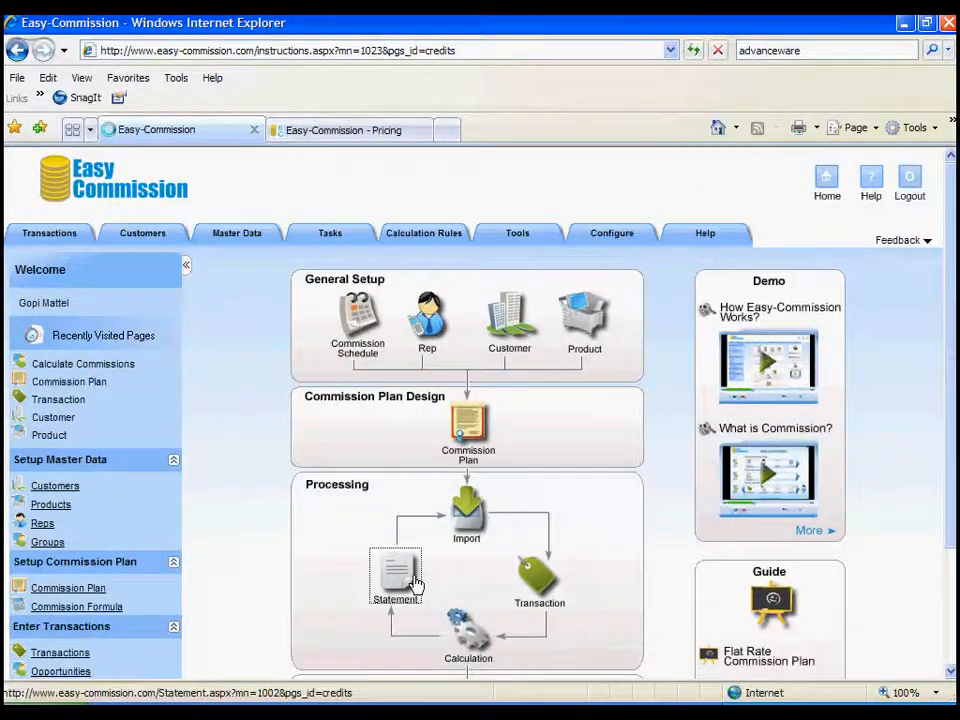
- Display Andy Rep's period 1, 2010 statement with 1,620.00 net commission from two loans
{"action": "left_click", "coordinate": [396, 576]}
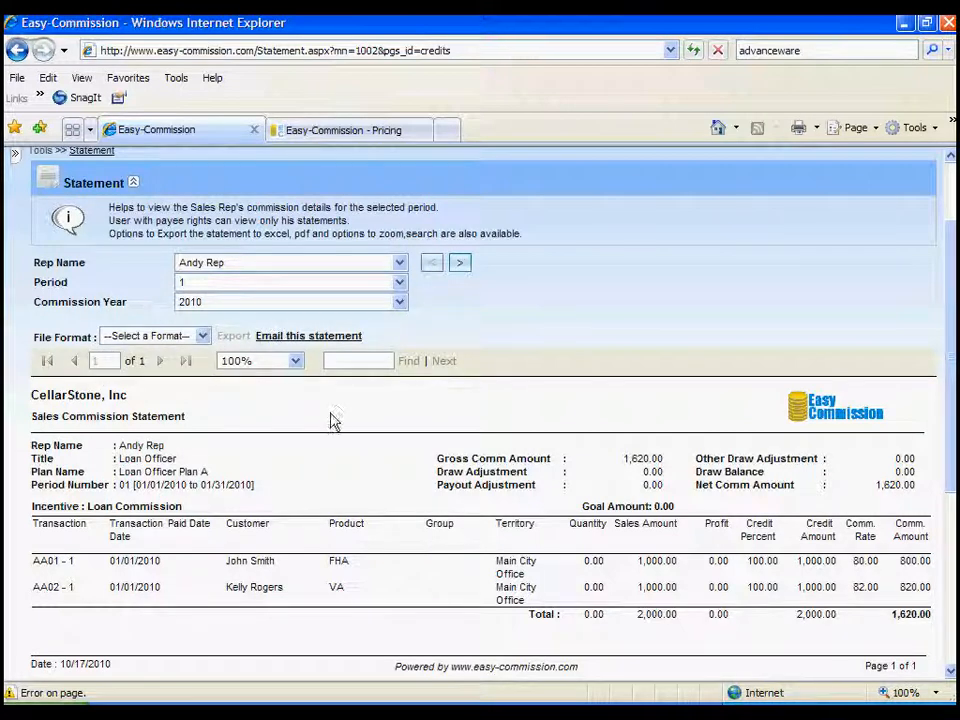
{"action": "mouse_move", "coordinate": [336, 420]}
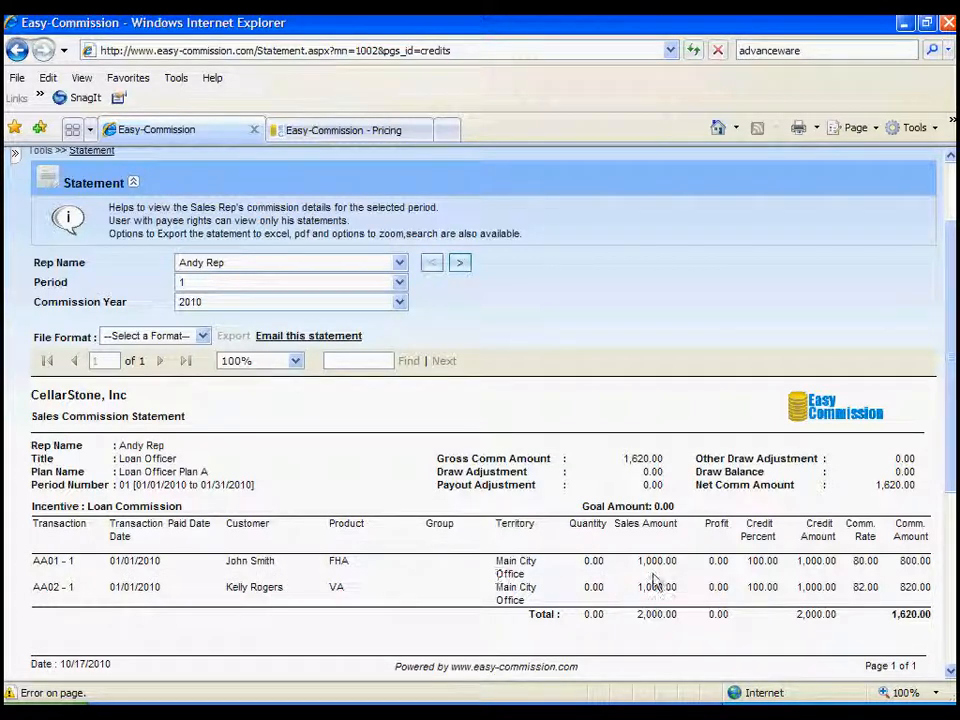
{"action": "mouse_move", "coordinate": [864, 578]}
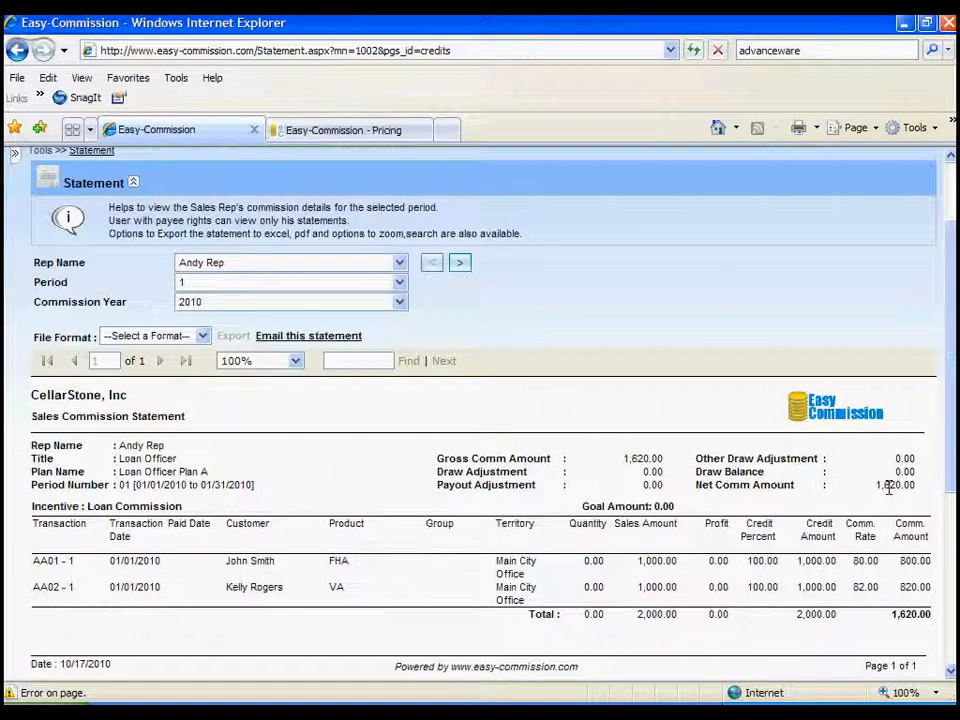
{"action": "mouse_move", "coordinate": [504, 344]}
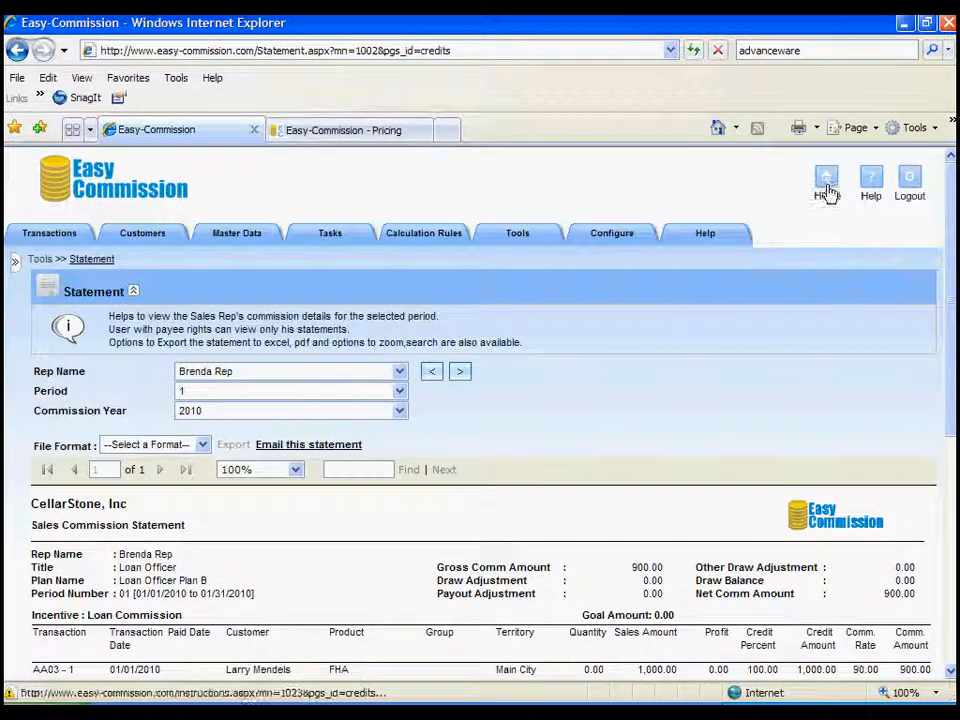
- Return from Brenda Rep's 900.00 statement to the setup overview dashboard
{"action": "left_click", "coordinate": [826, 178]}
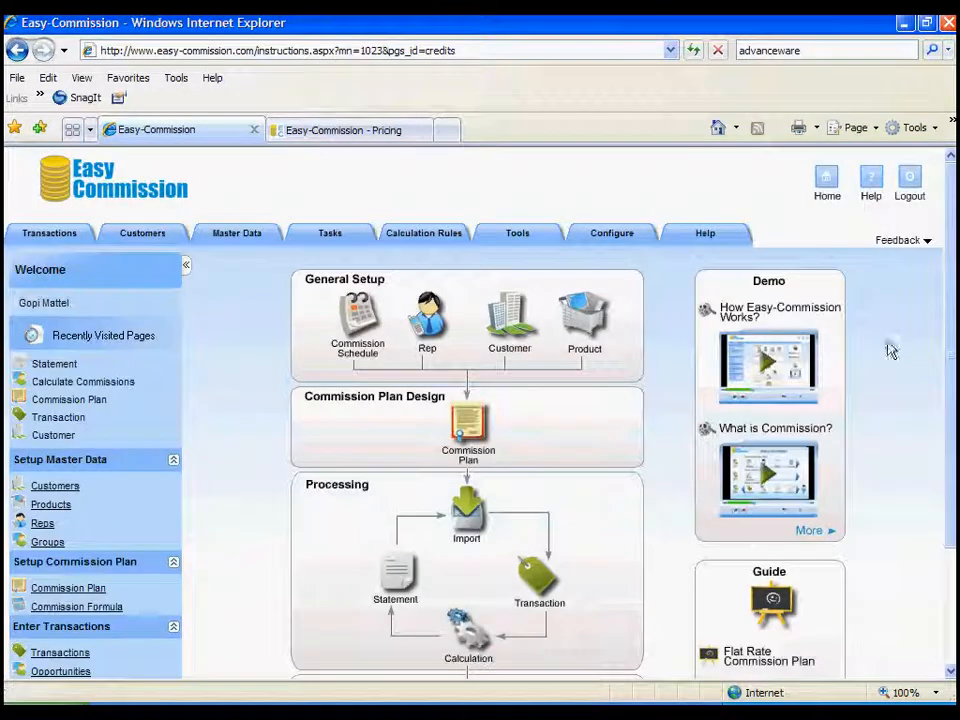
{"action": "mouse_move", "coordinate": [952, 424]}
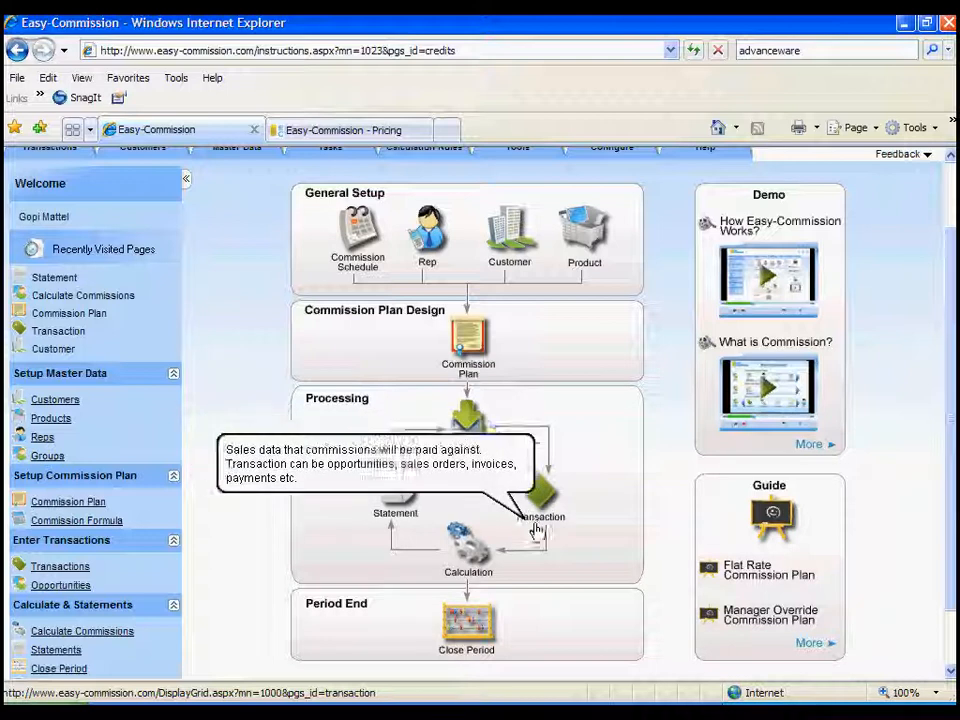
{"action": "mouse_move", "coordinate": [466, 624]}
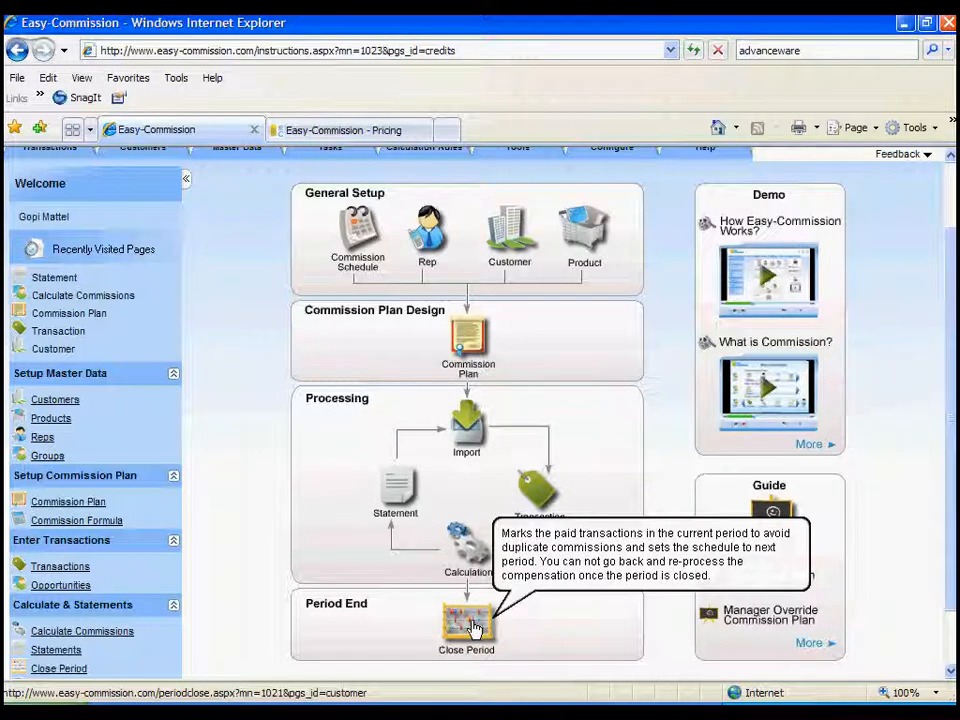
{"action": "mouse_move", "coordinate": [356, 236]}
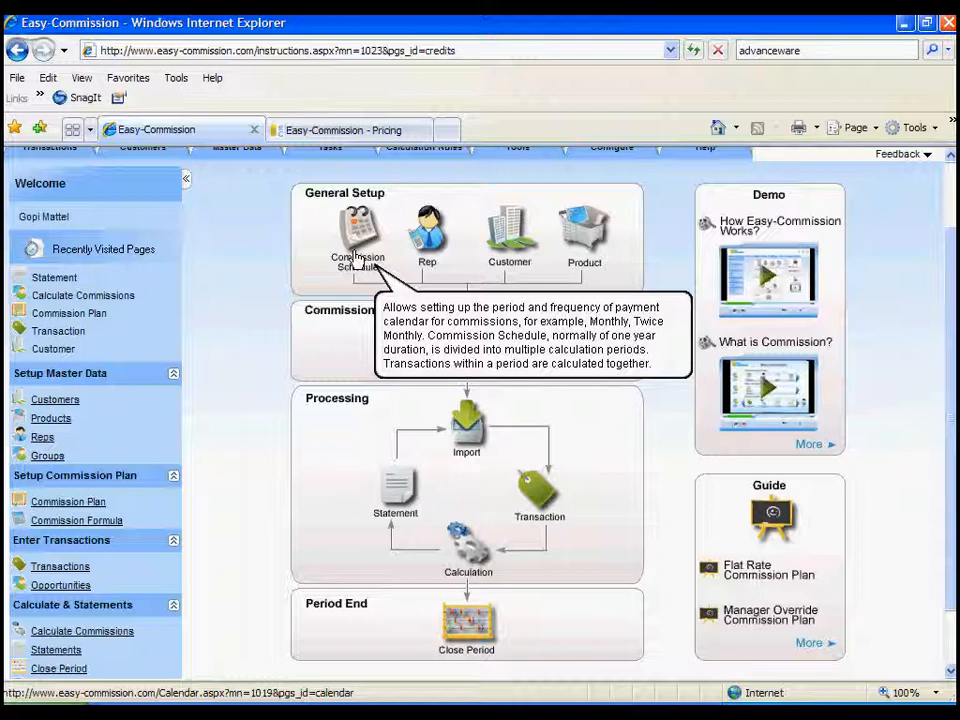
- Switch to the Easy-Commission pricing page comparing free, $3.95 and $9.95 plans
{"action": "left_click", "coordinate": [340, 130]}
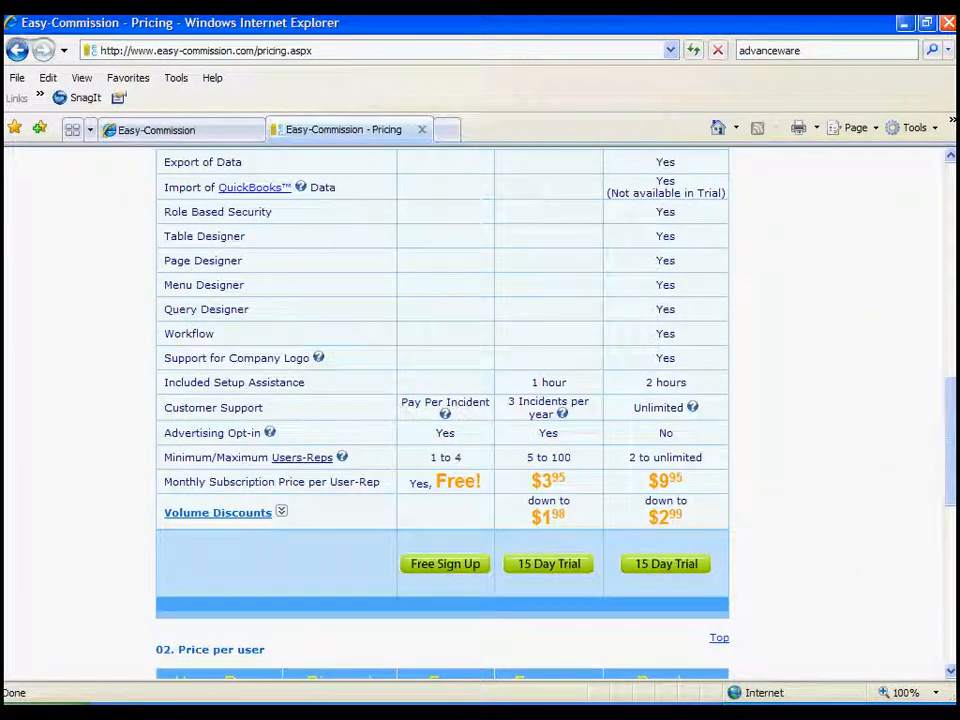
{"action": "scroll", "scroll_direction": "up", "scroll_amount": 3}
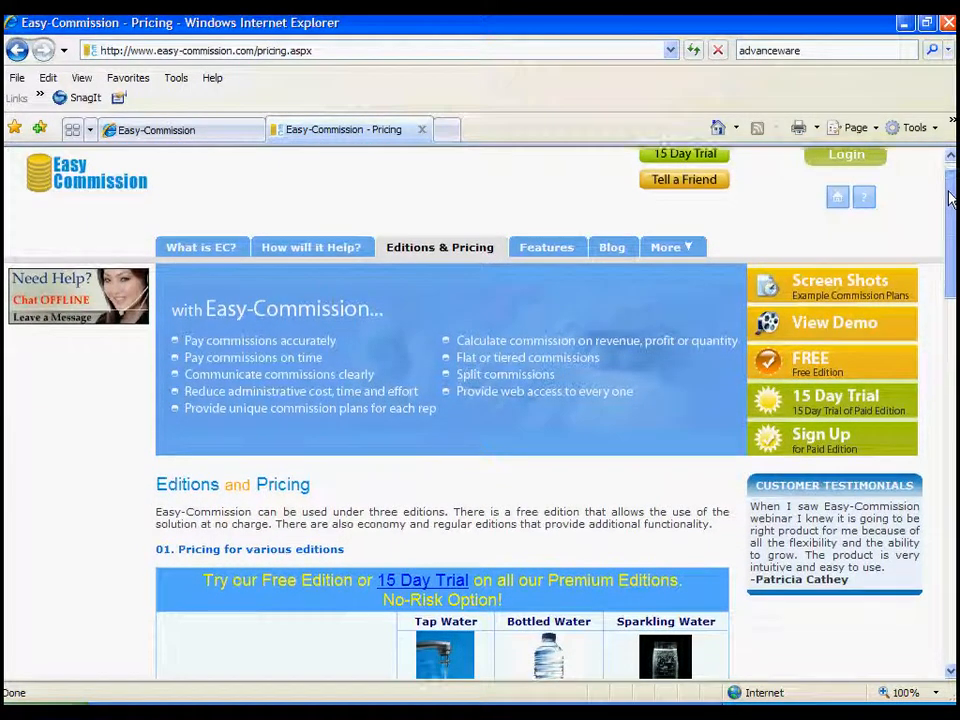
{"action": "scroll", "scroll_direction": "down", "scroll_amount": 3}
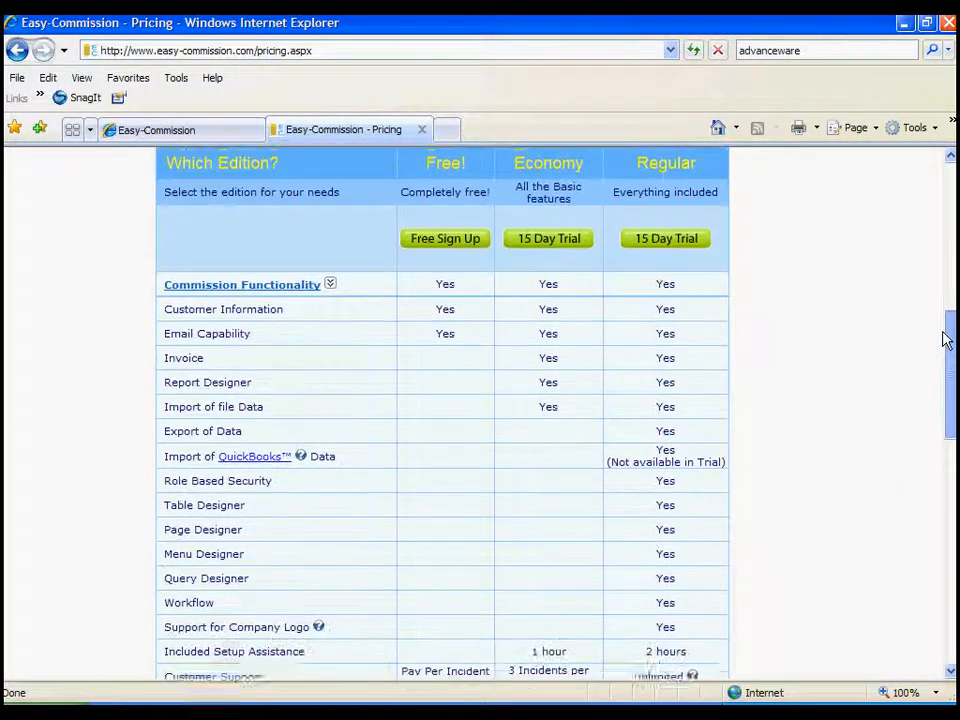
{"action": "scroll", "scroll_direction": "down", "scroll_amount": 3}
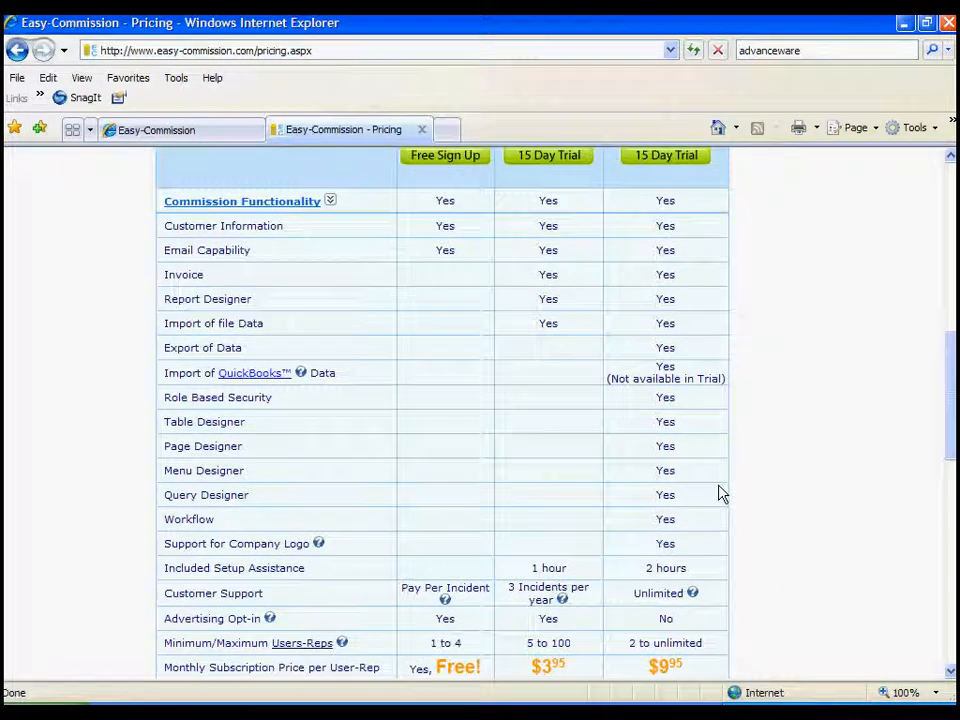
{"action": "mouse_move", "coordinate": [700, 198]}
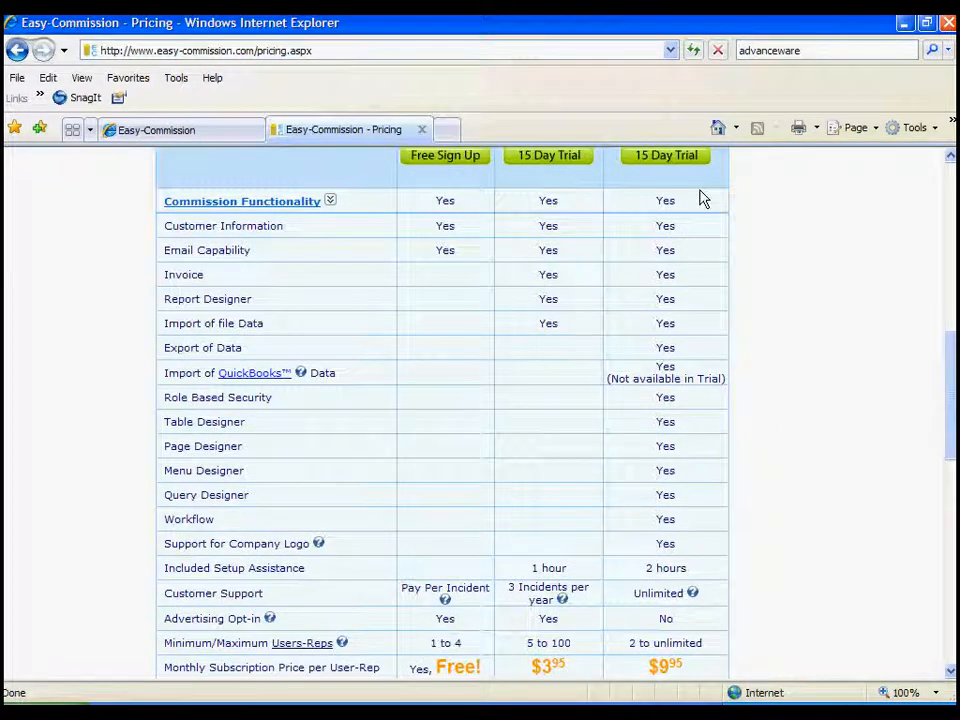
{"action": "mouse_move", "coordinate": [264, 584]}
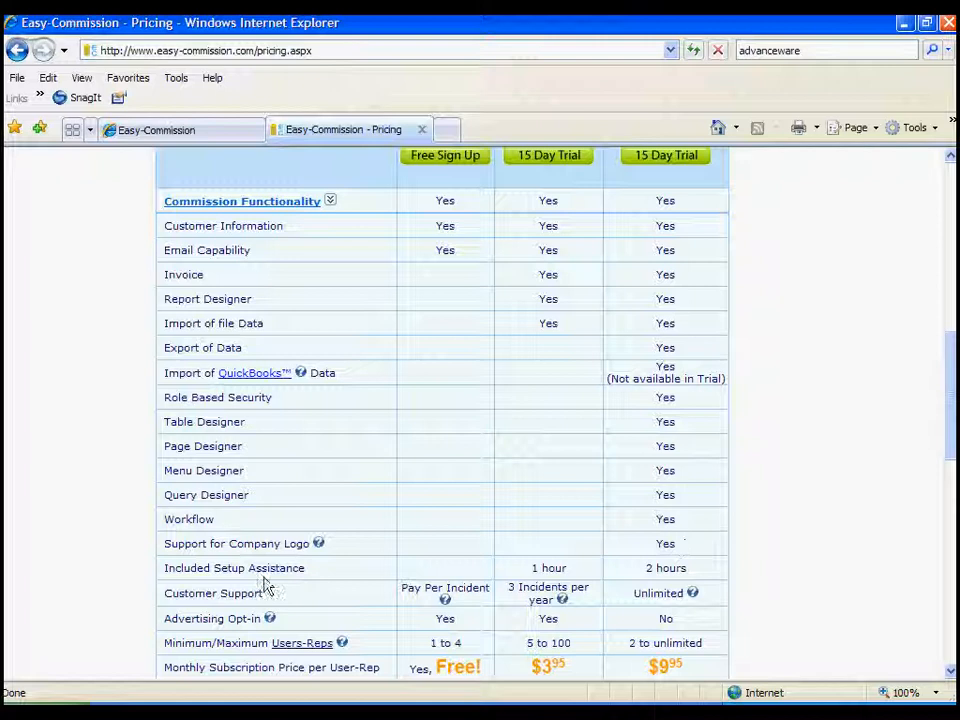
{"action": "mouse_move", "coordinate": [650, 580]}
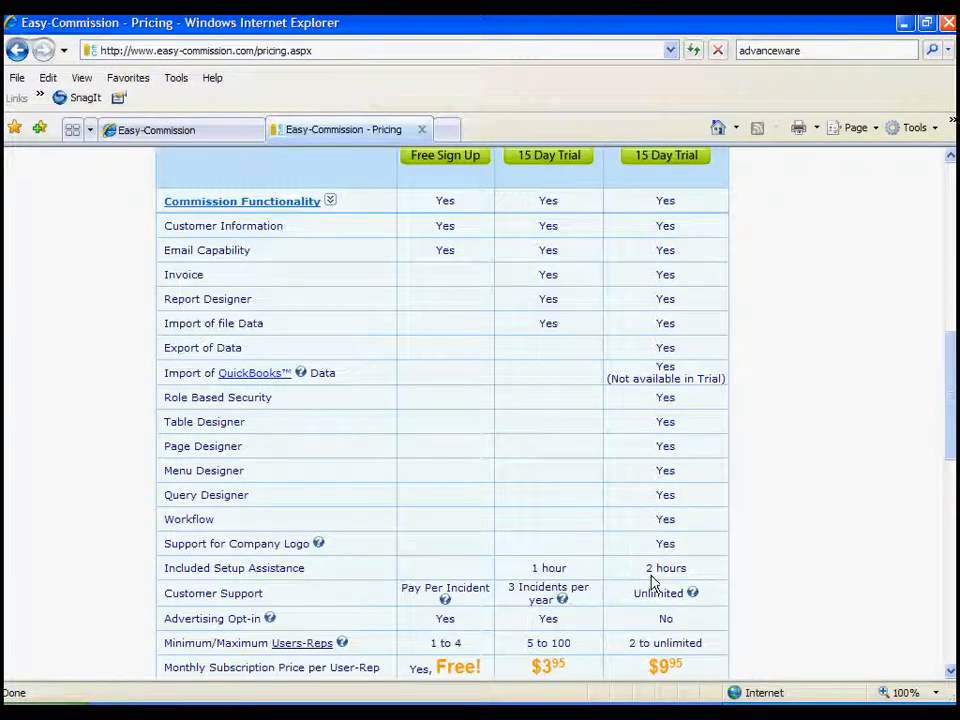